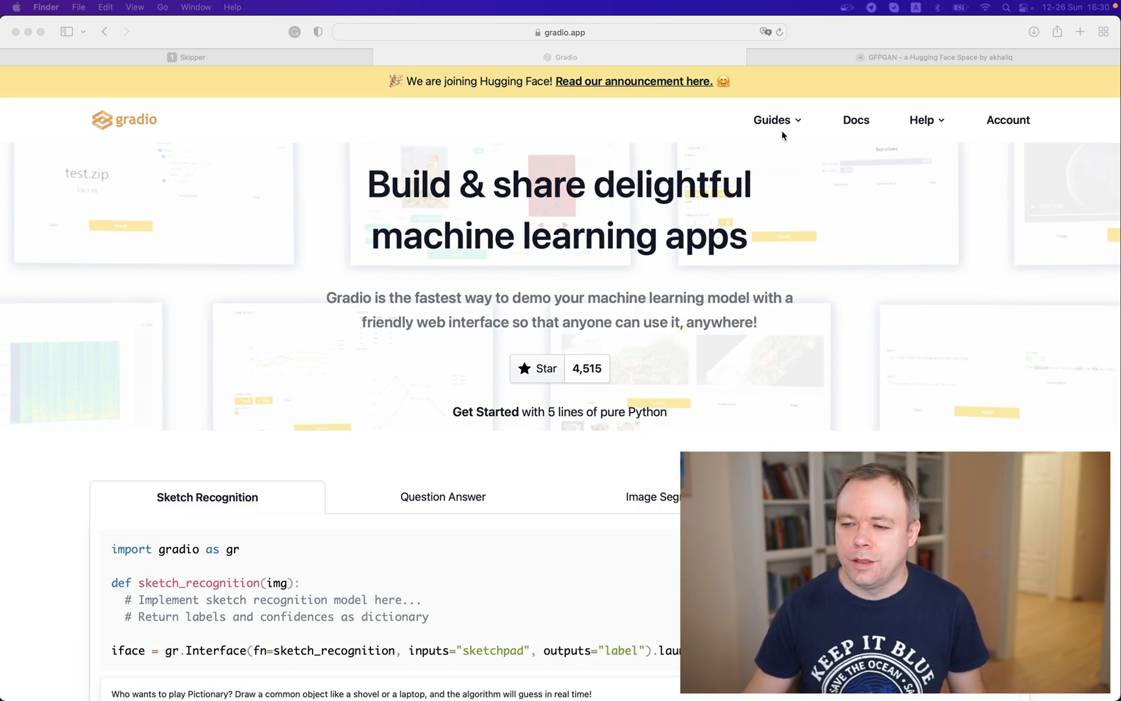
# - Open Docs from the Guides menu and scroll through the Interface signature and parameter descriptions
pyautogui.click(772, 120)
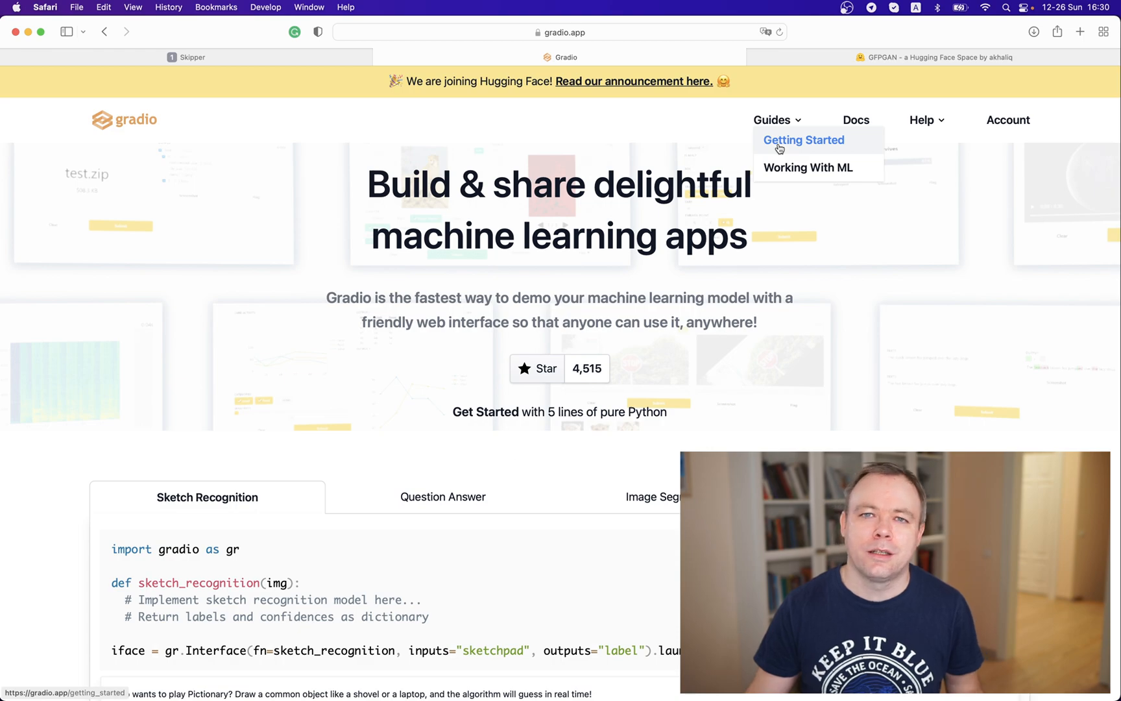
pyautogui.click(856, 119)
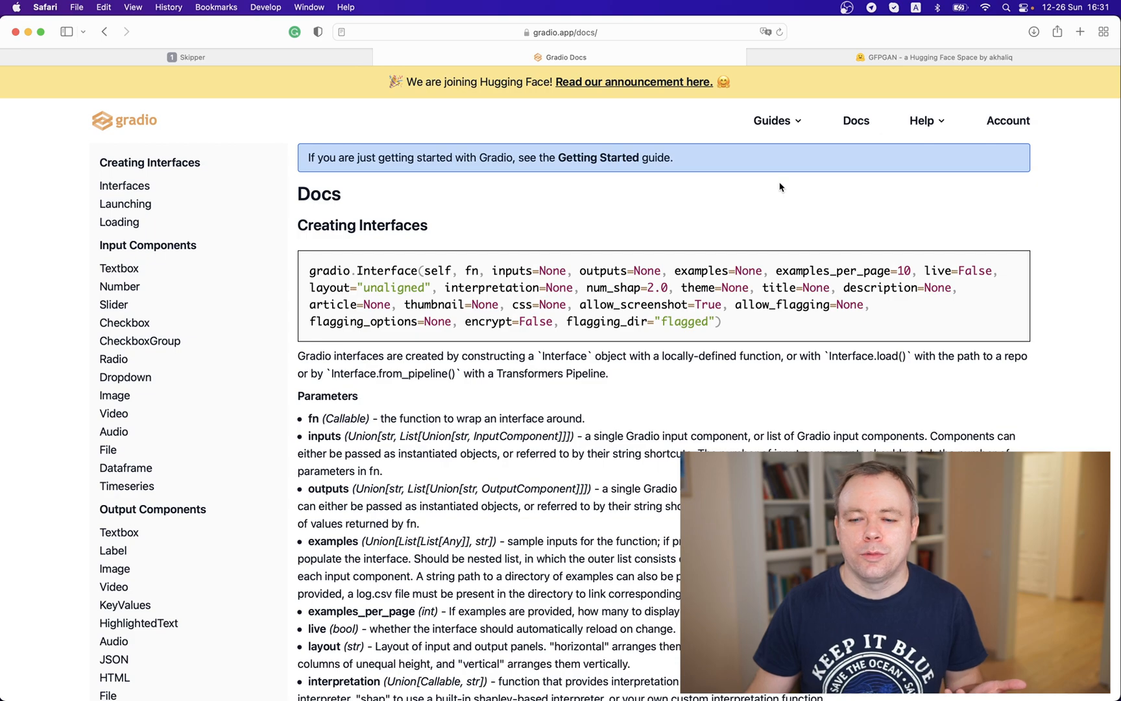
pyautogui.scroll(-3)
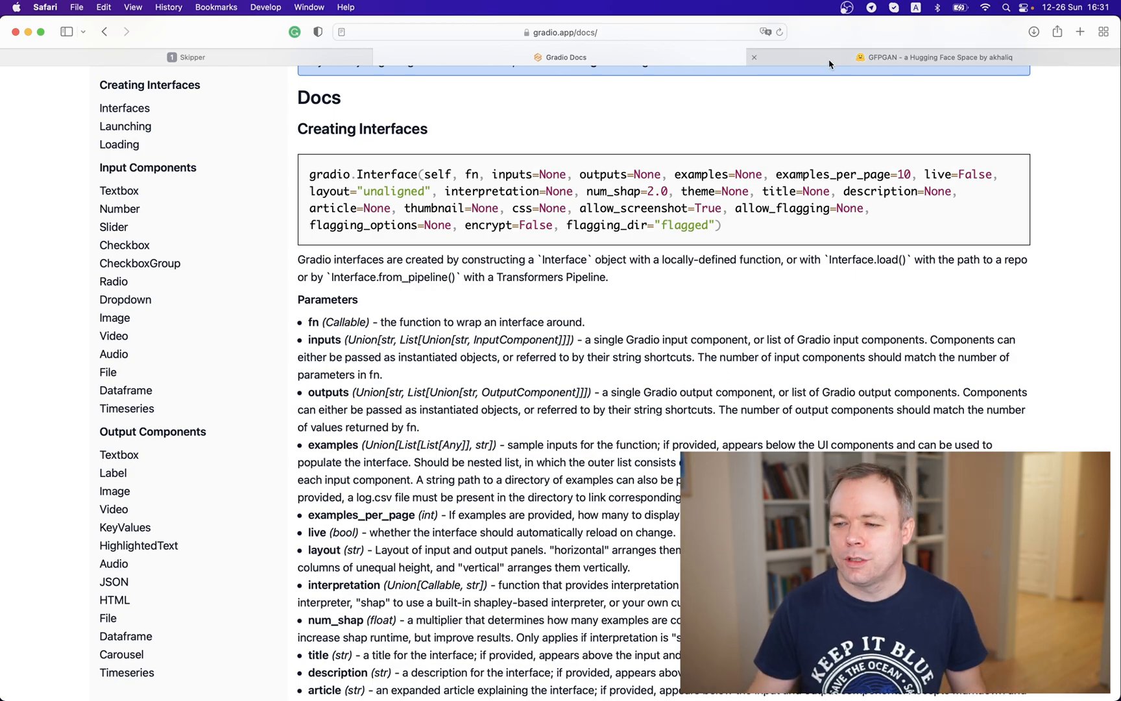
# - Switch to the GFPGAN Space tab with its image upload input and example photos
pyautogui.click(934, 58)
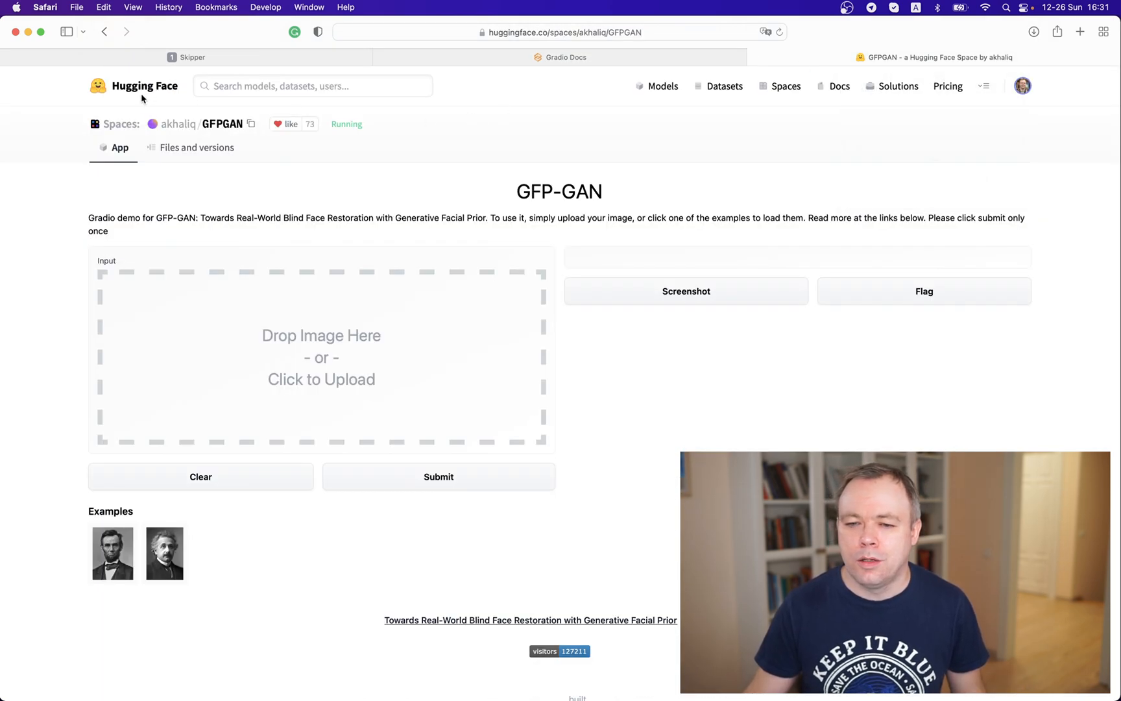
pyautogui.moveTo(499, 358)
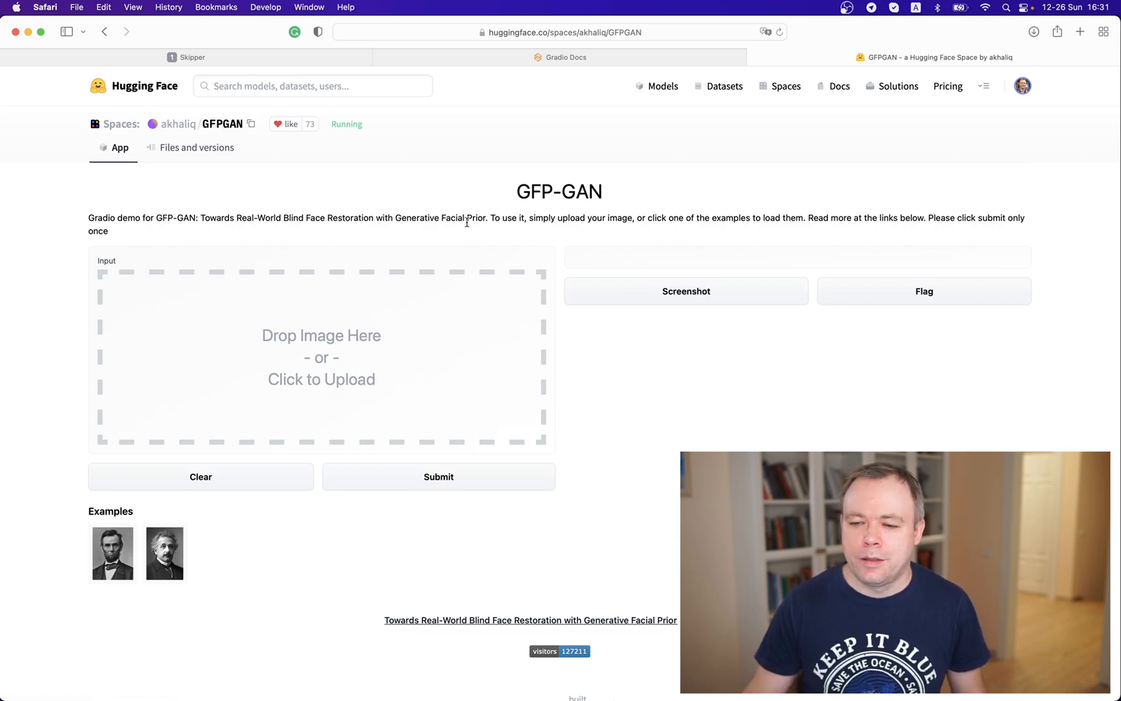
pyautogui.moveTo(443, 228)
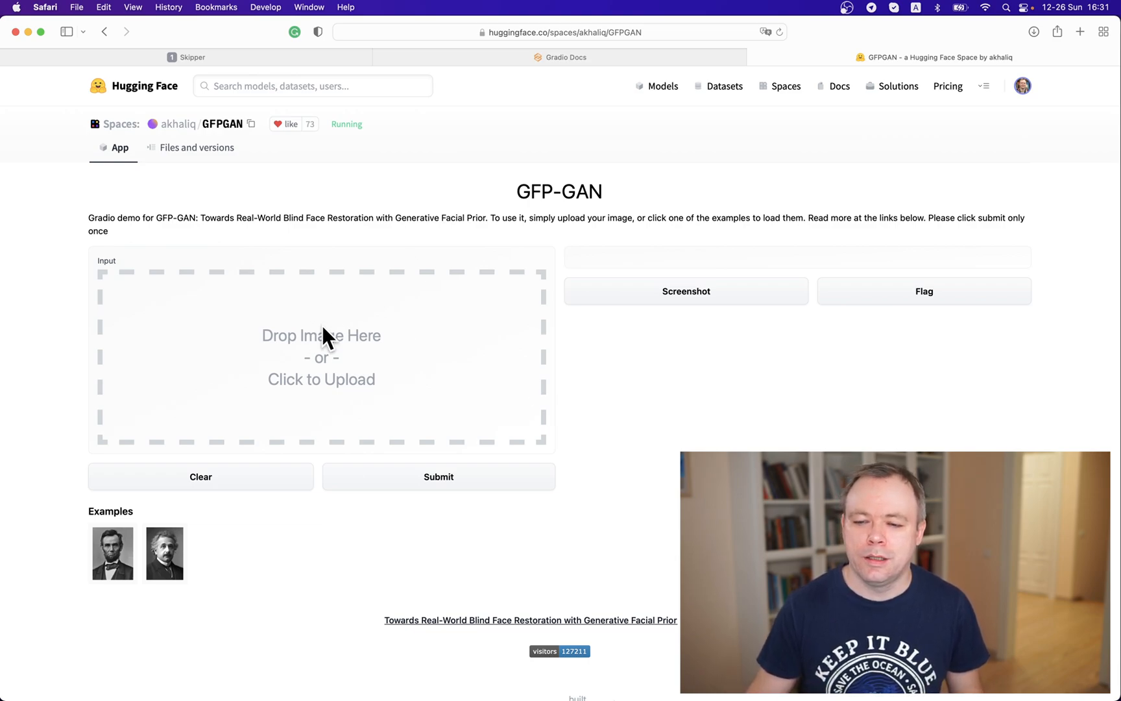
pyautogui.moveTo(323, 333)
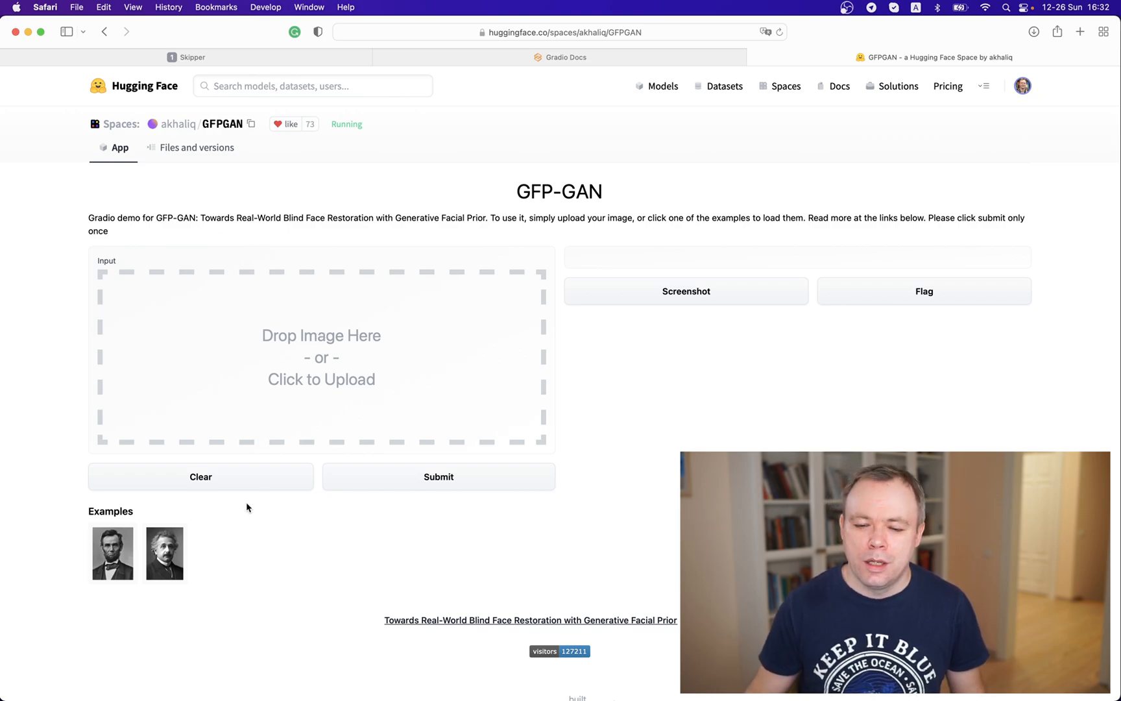
pyautogui.moveTo(211, 543)
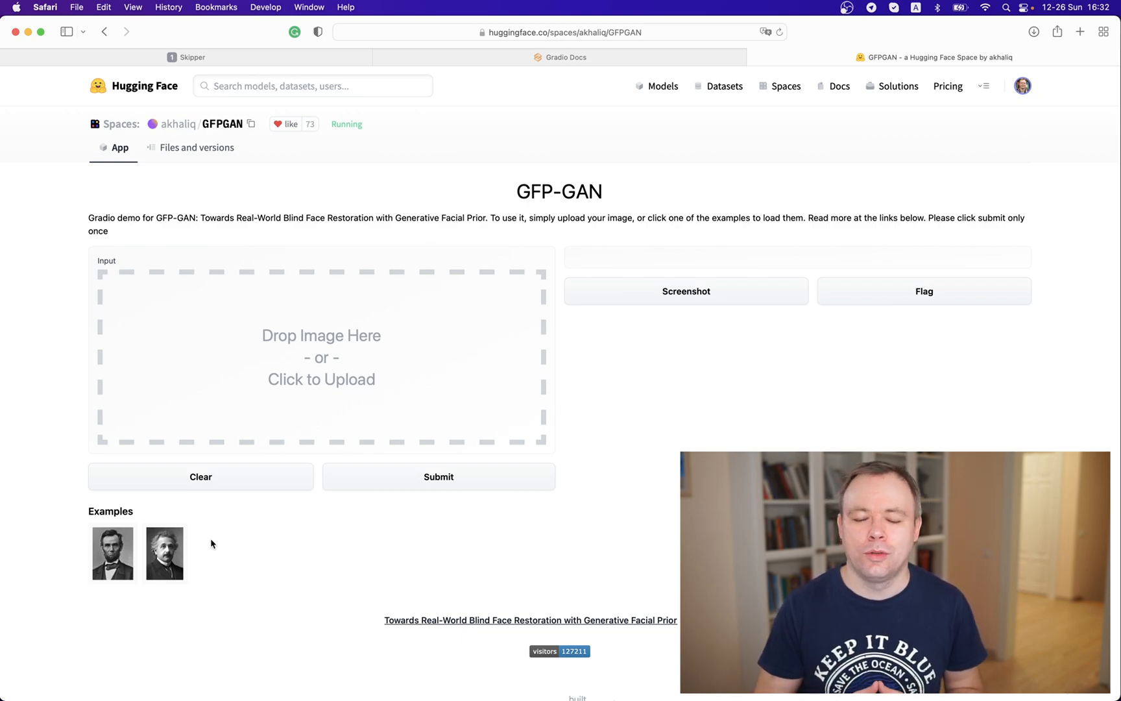
pyautogui.moveTo(217, 567)
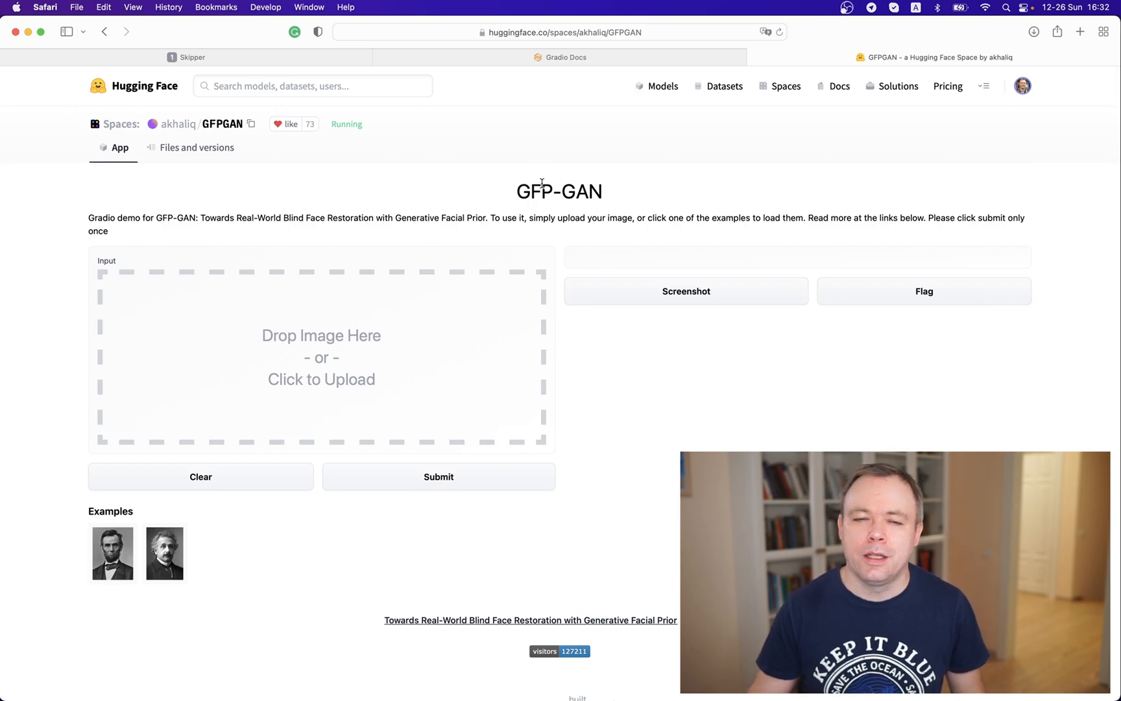
pyautogui.moveTo(565, 639)
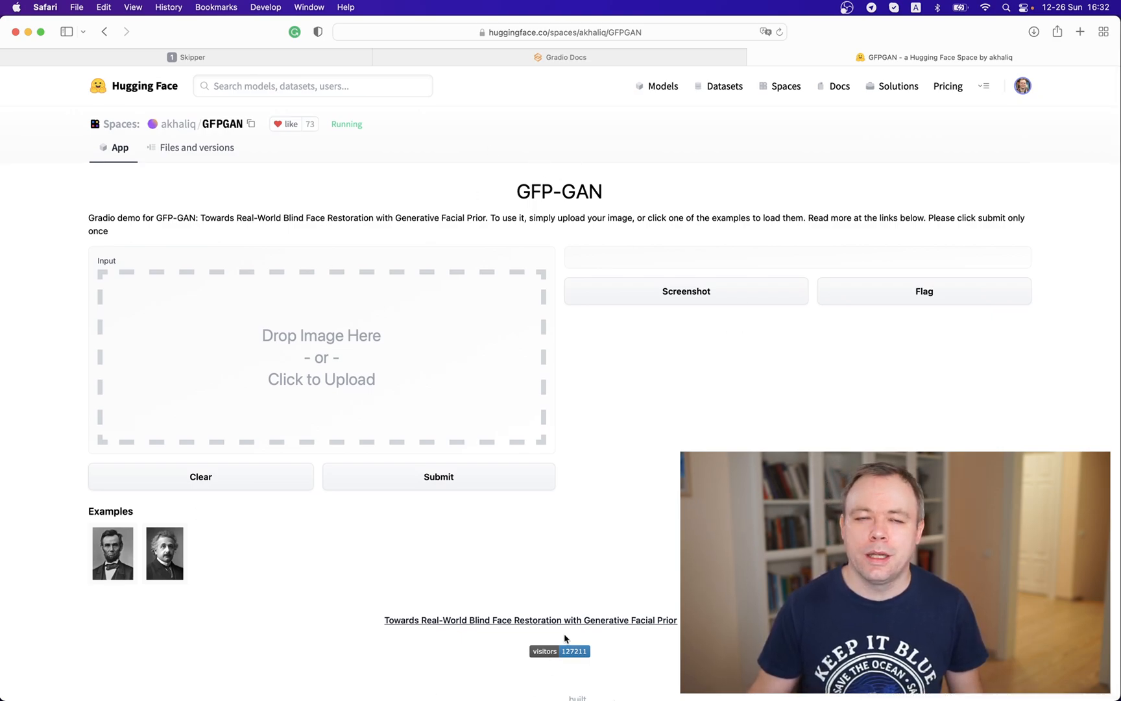
pyautogui.moveTo(512, 659)
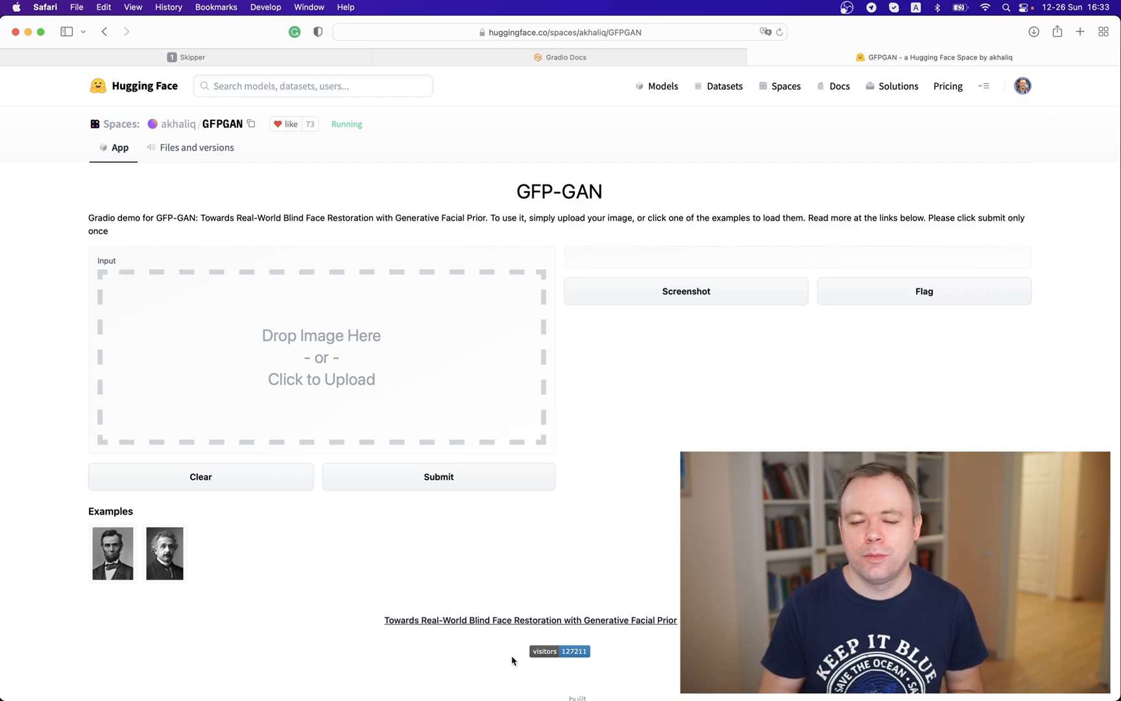
pyautogui.moveTo(443, 626)
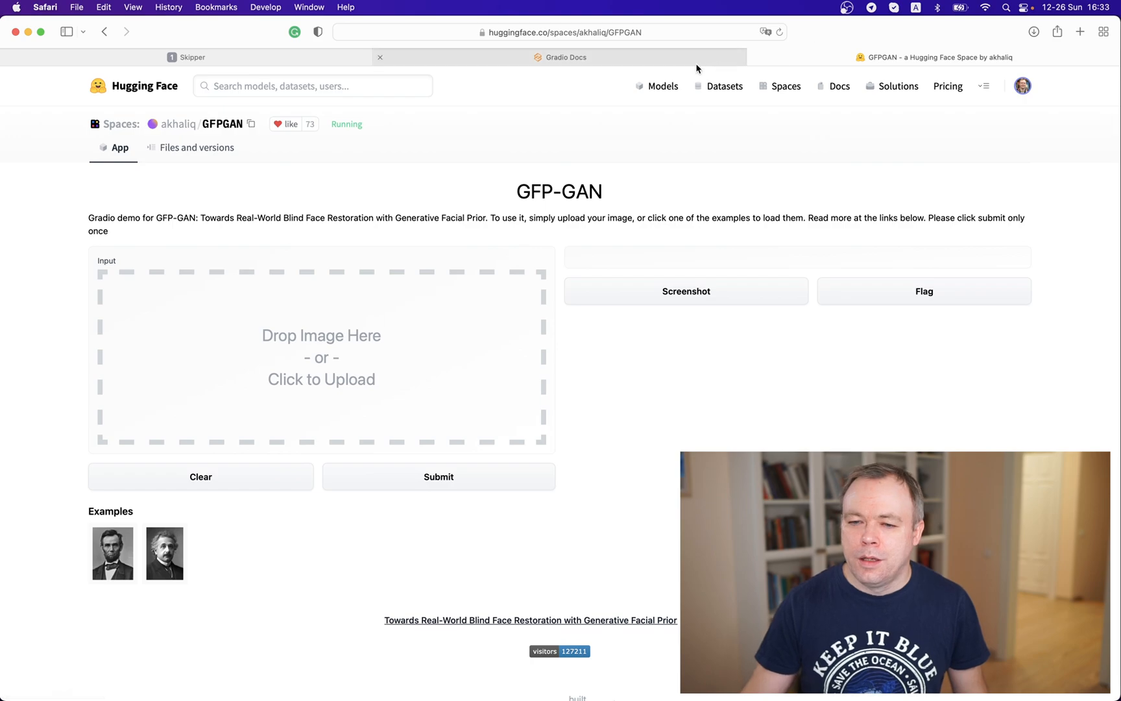
# - Switch to the local Skipper tab and focus its query text box
pyautogui.click(192, 57)
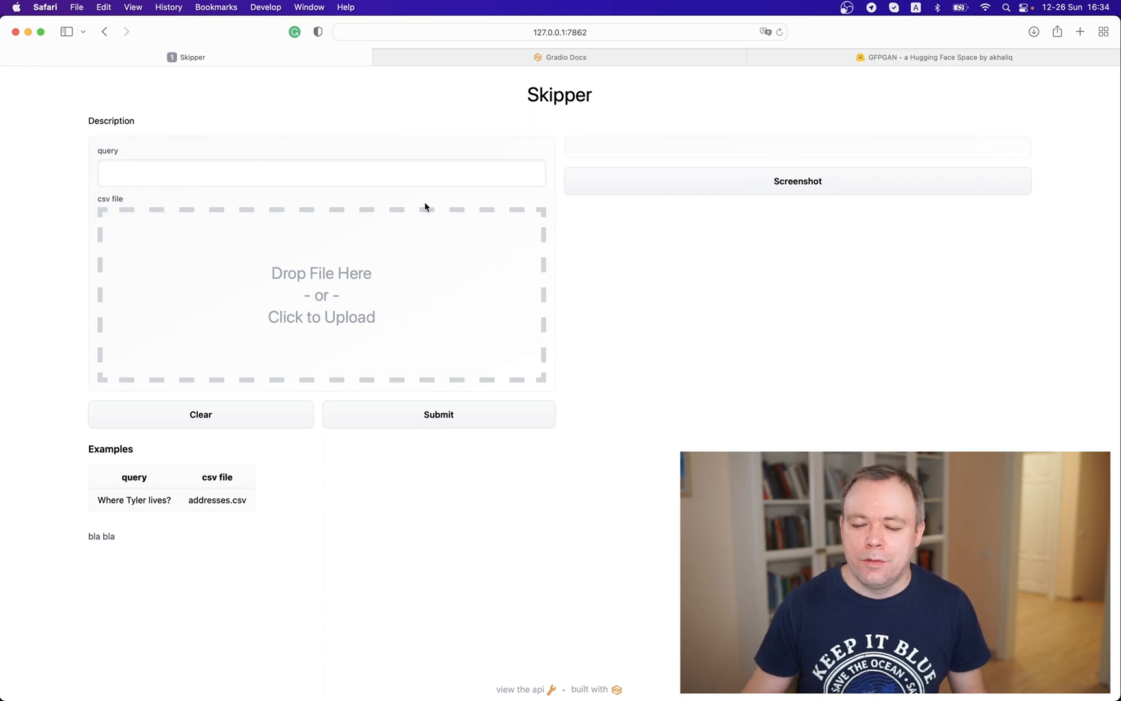
pyautogui.moveTo(440, 187)
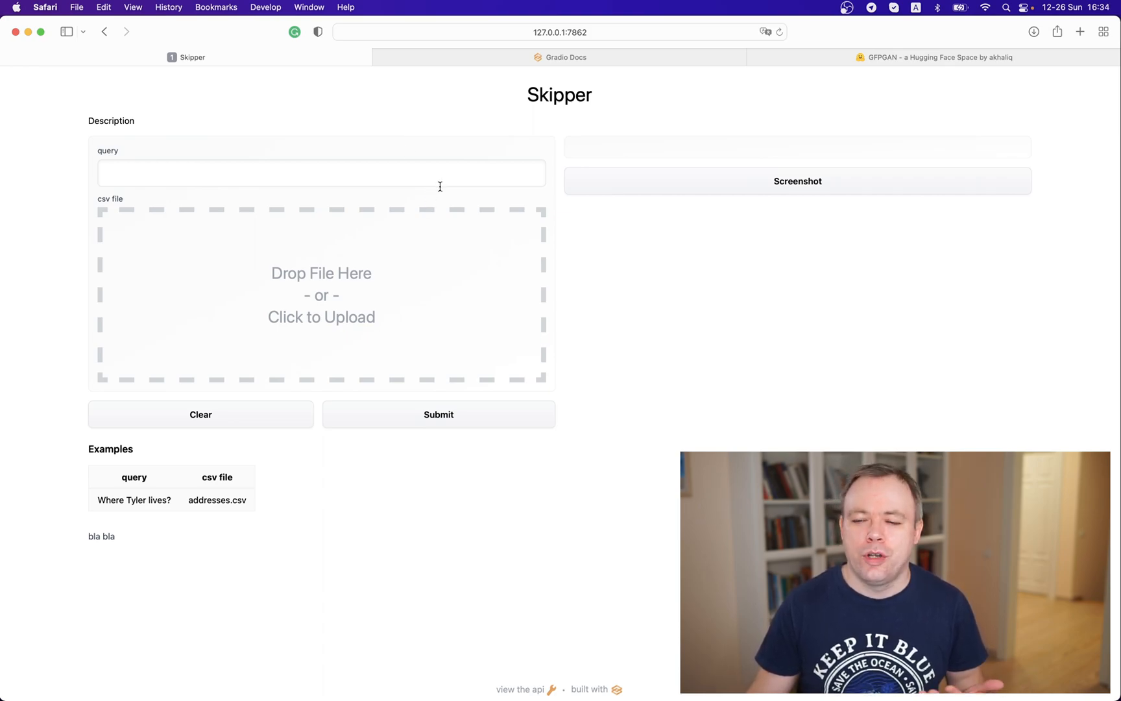
pyautogui.moveTo(441, 195)
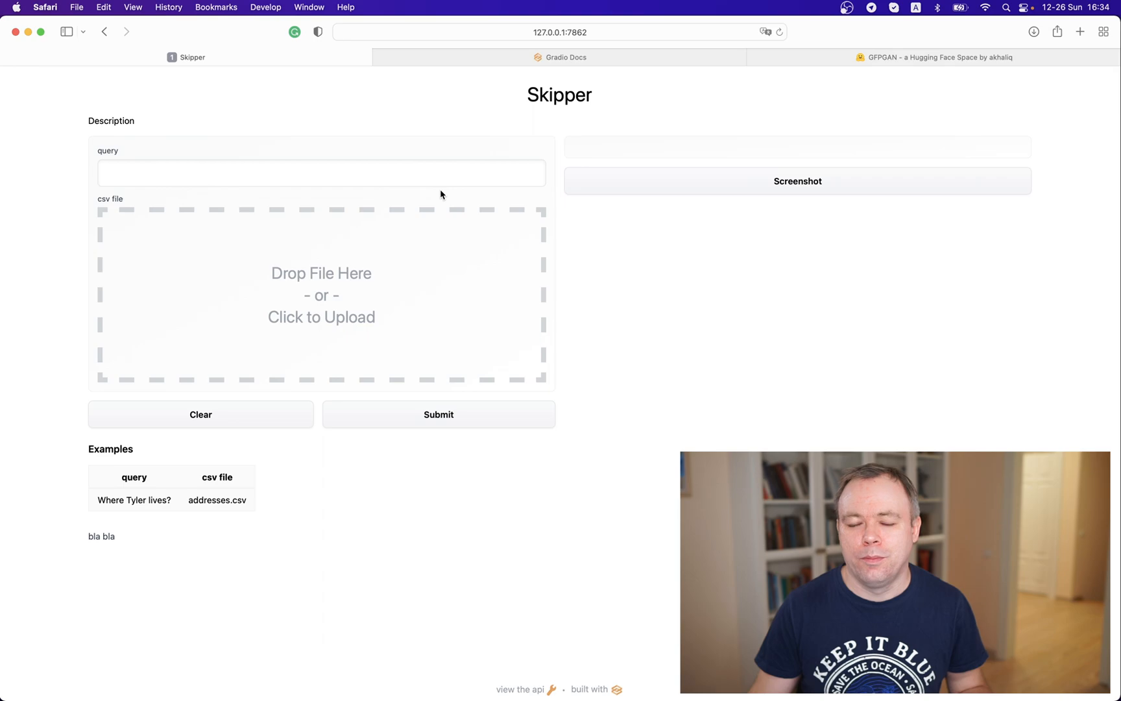
pyautogui.click(321, 173)
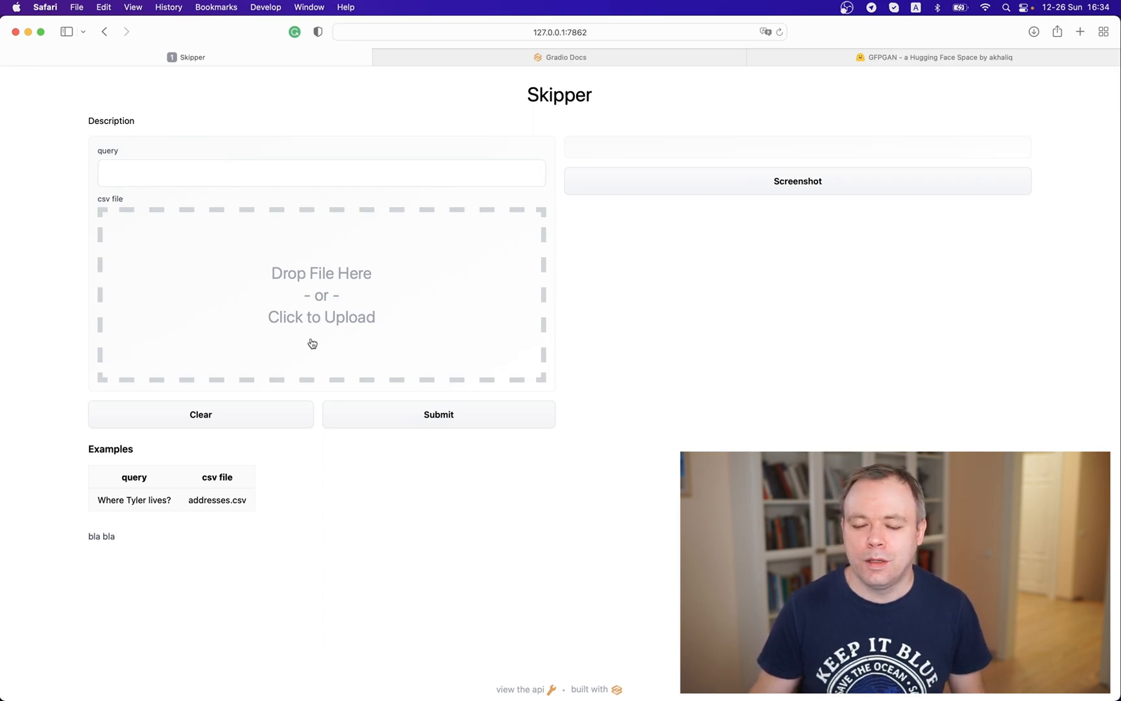
pyautogui.click(321, 172)
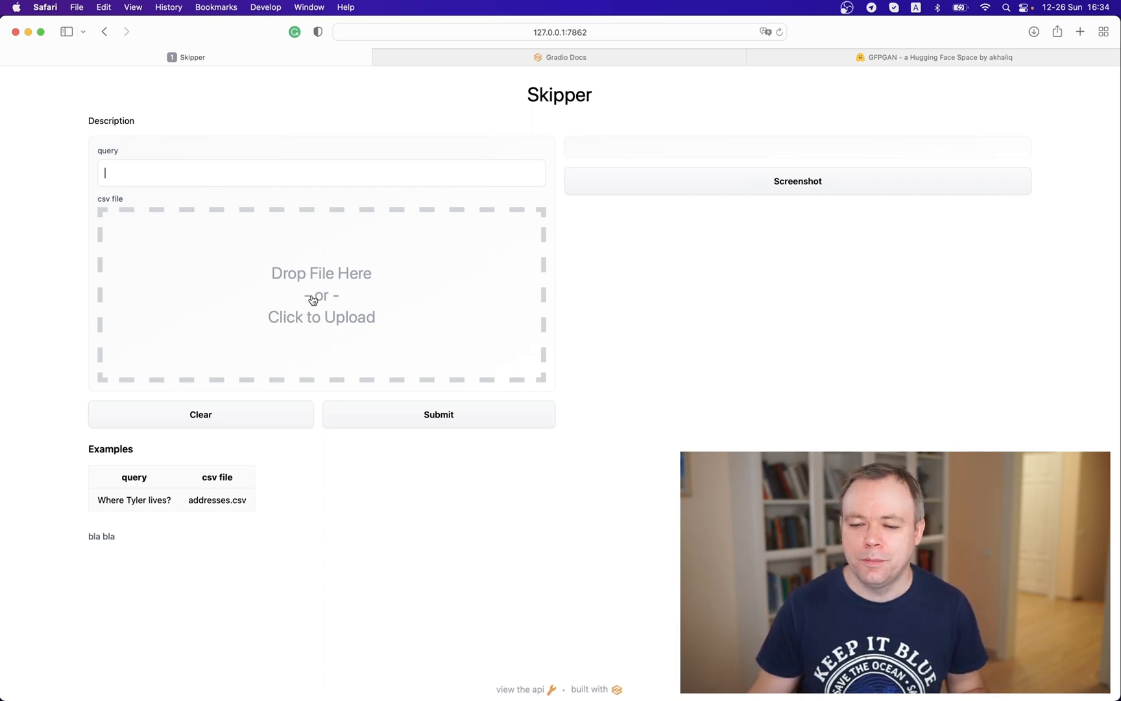
pyautogui.moveTo(744, 166)
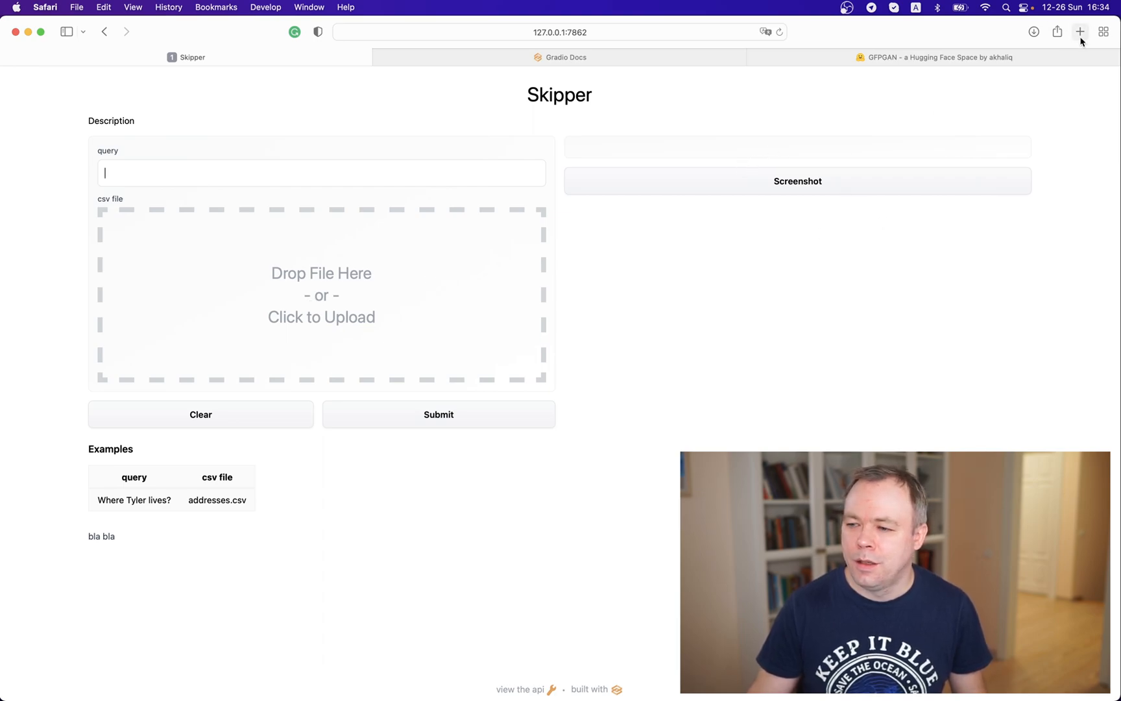
# - Show Web Inspector's Network tab and drag its divider so the app shows wider
pyautogui.click(265, 8)
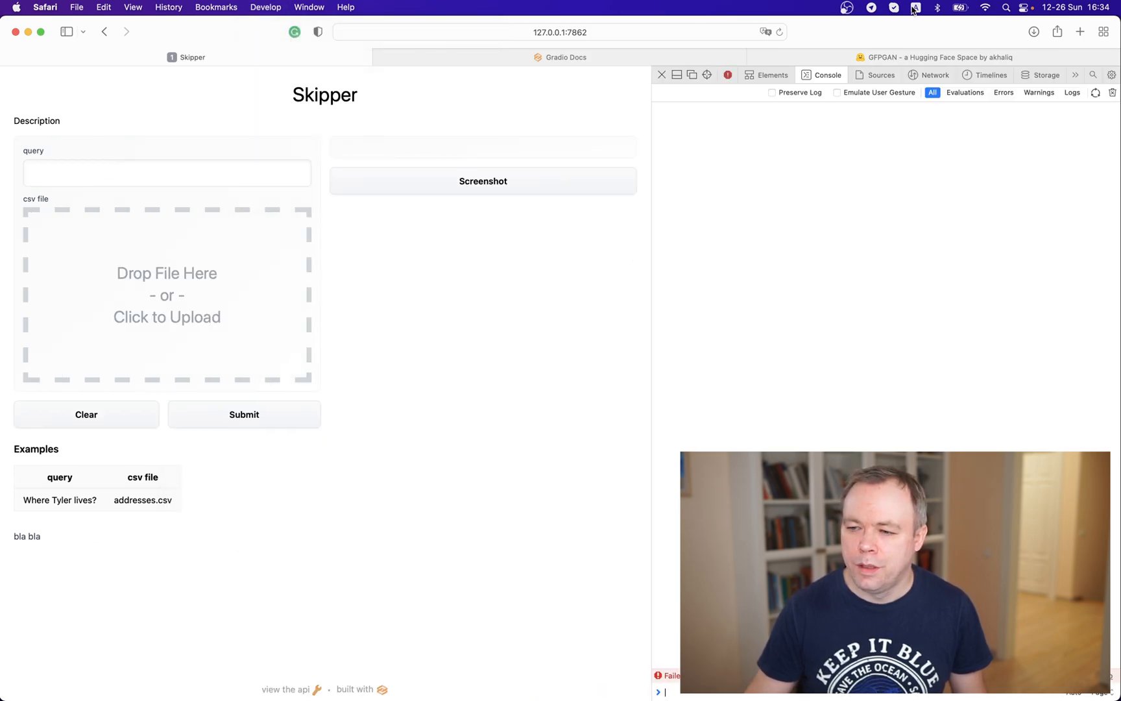
pyautogui.click(935, 74)
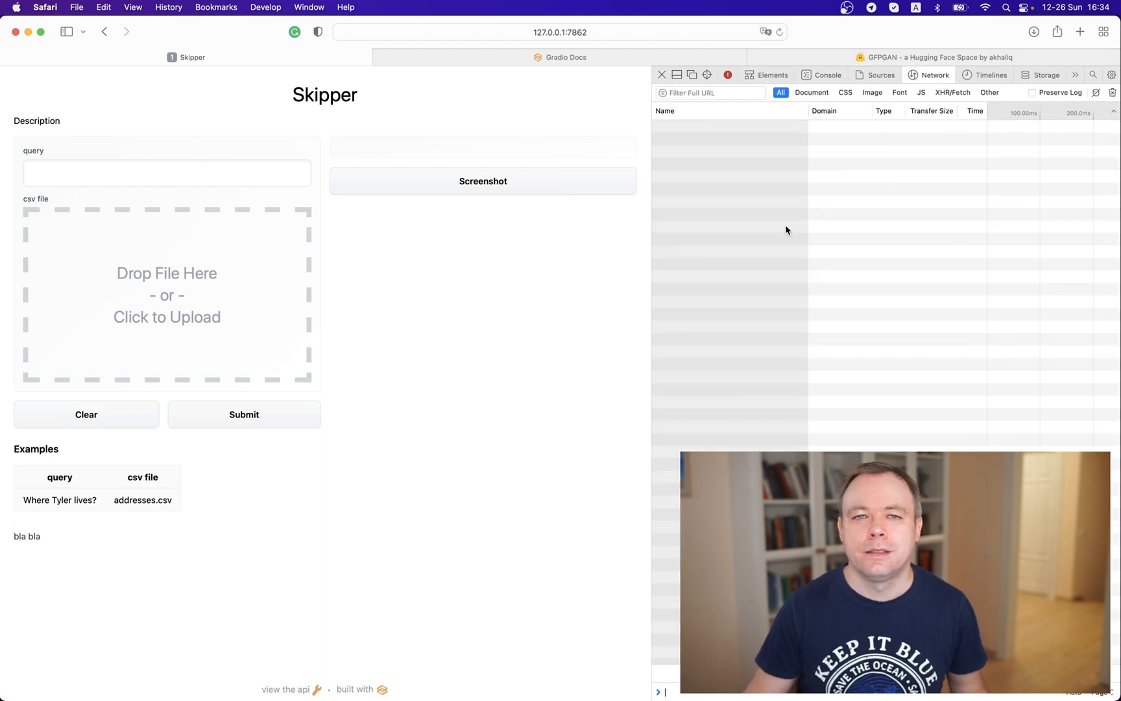
pyautogui.moveTo(650, 282); pyautogui.dragTo(784, 282)
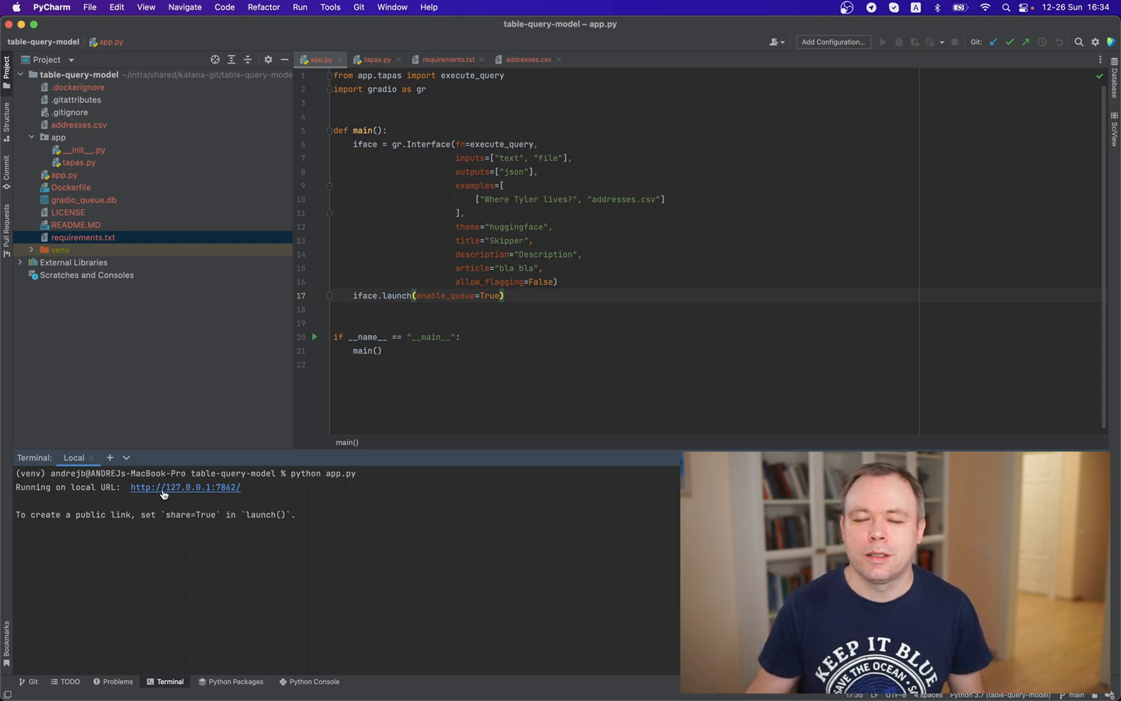
pyautogui.moveTo(244, 495)
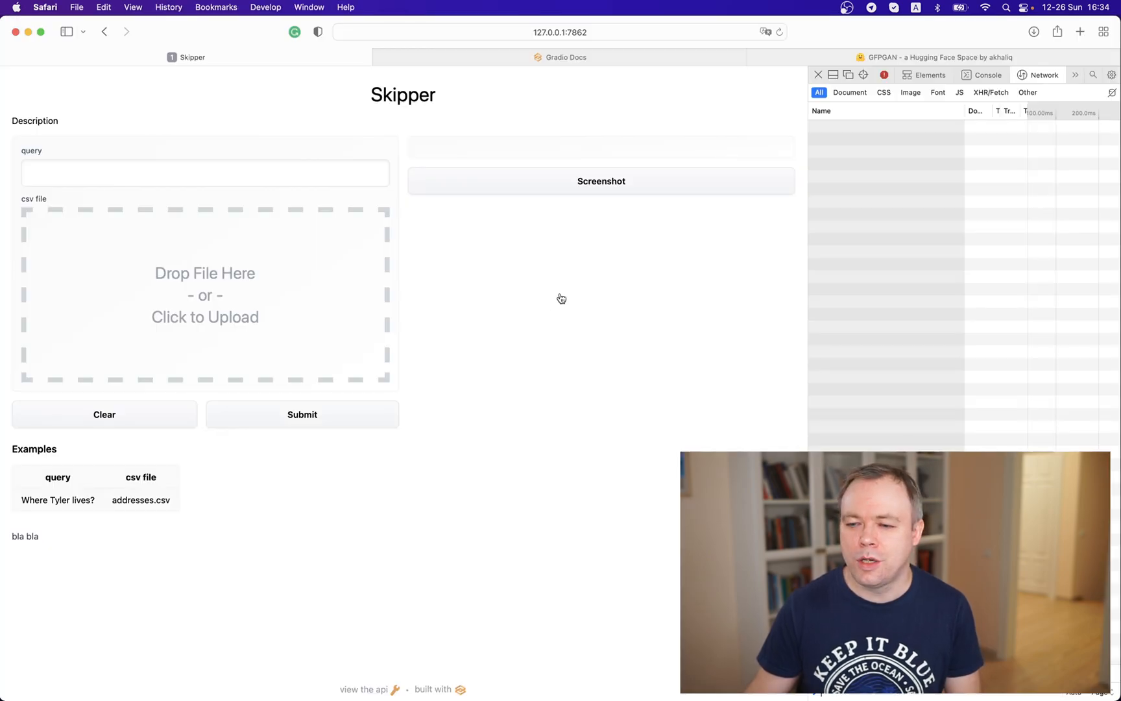
# - Check the launch() share parameter in the Gradio Docs, then return to the Skipper app
pyautogui.click(560, 57)
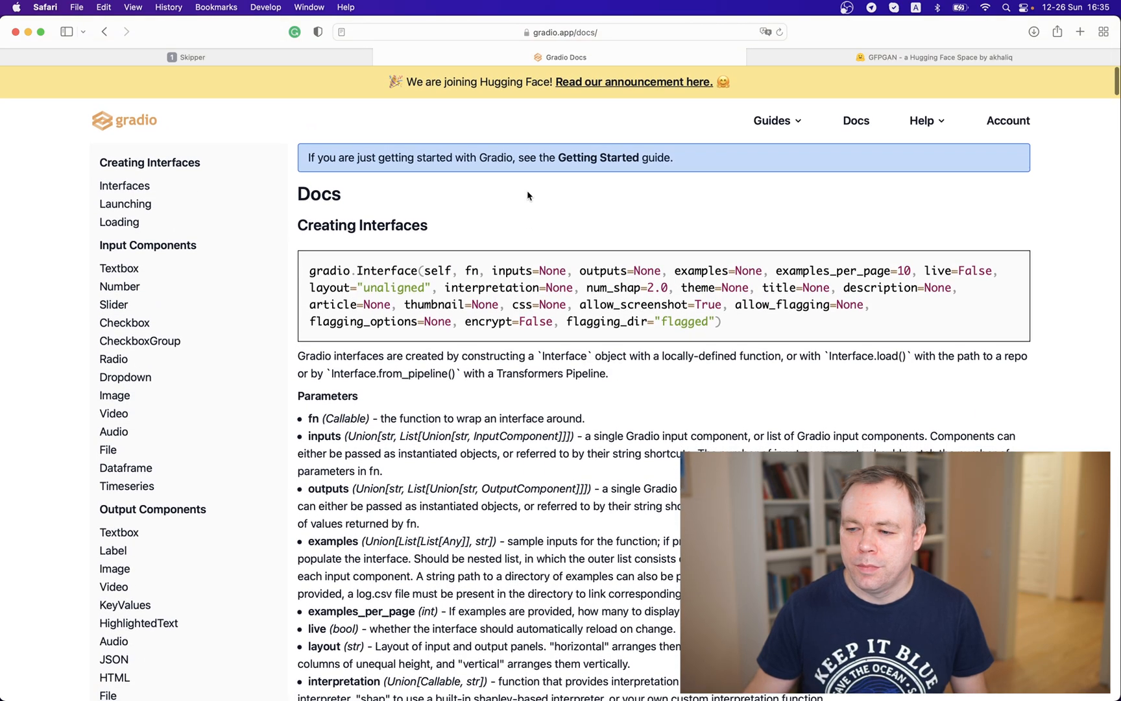
pyautogui.moveTo(757, 220)
pyautogui.write('share')
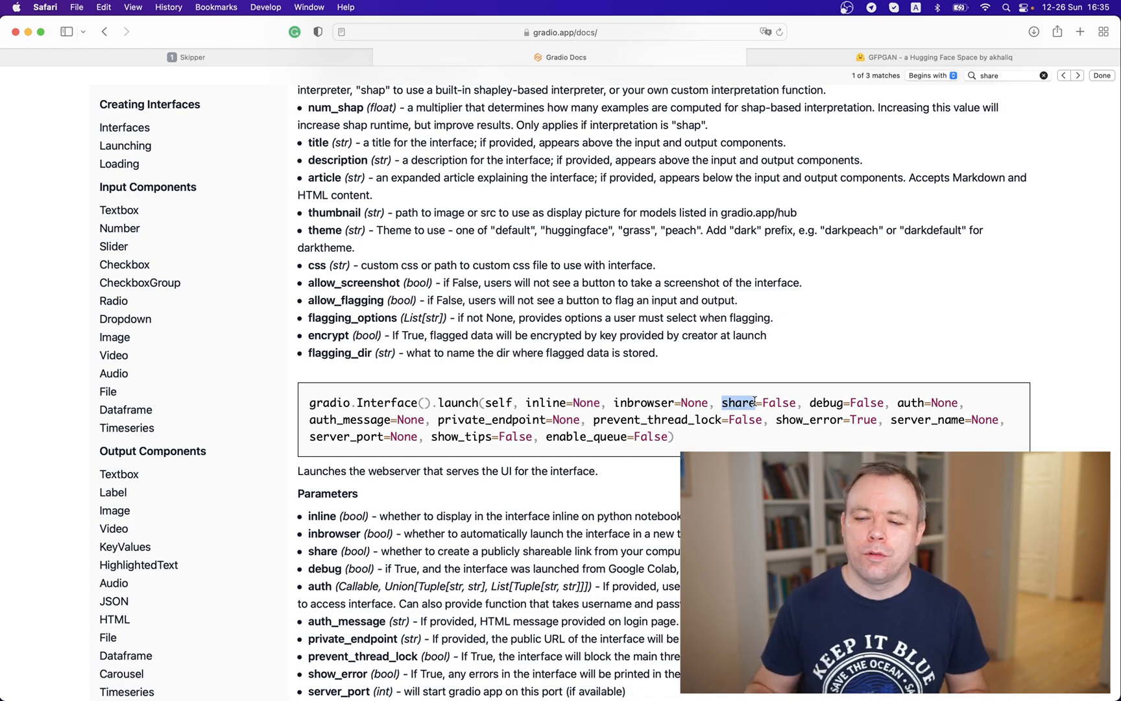
pyautogui.click(187, 57)
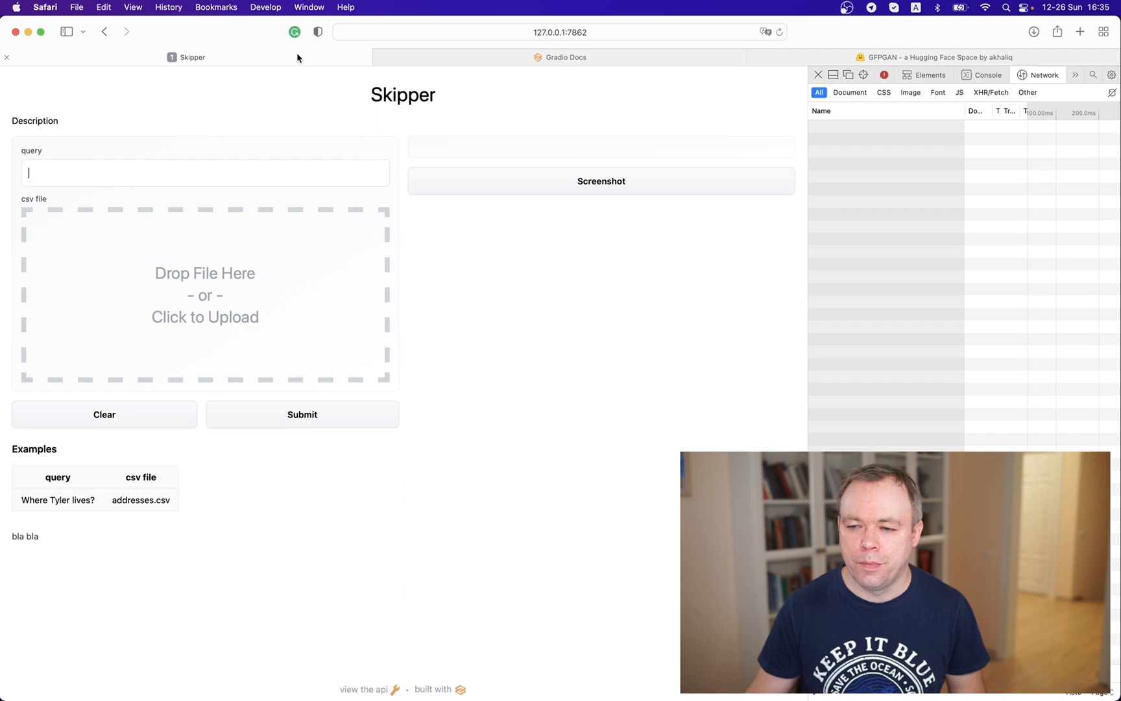
pyautogui.moveTo(820, 148)
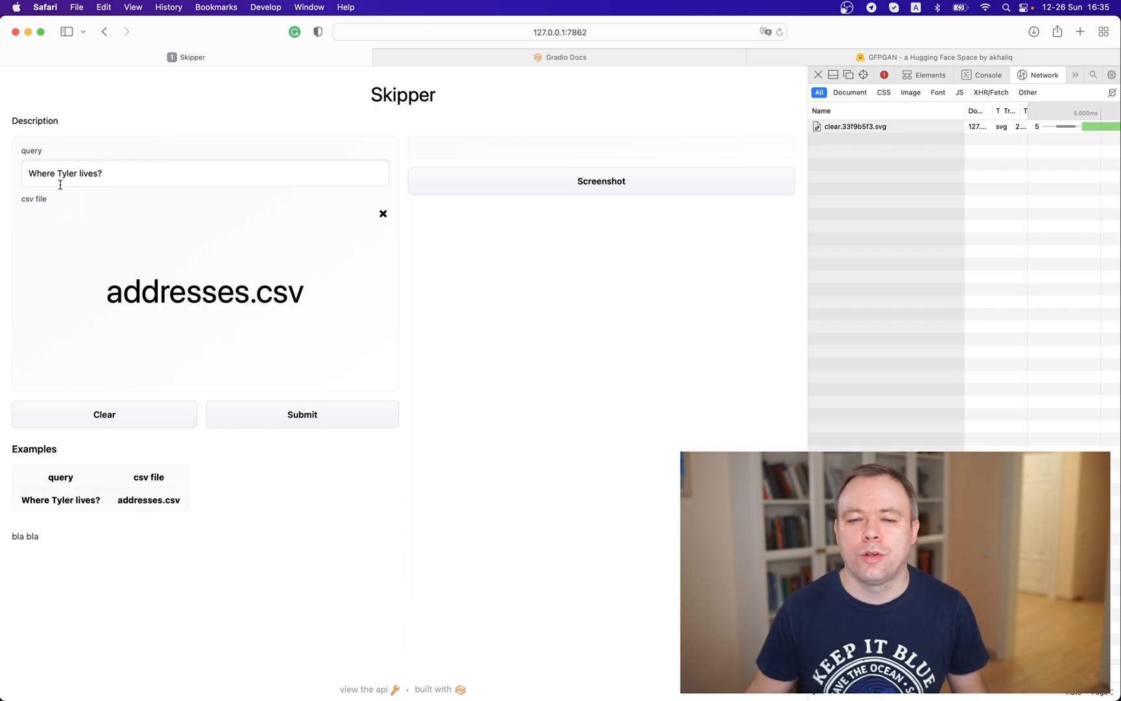
pyautogui.moveTo(110, 251)
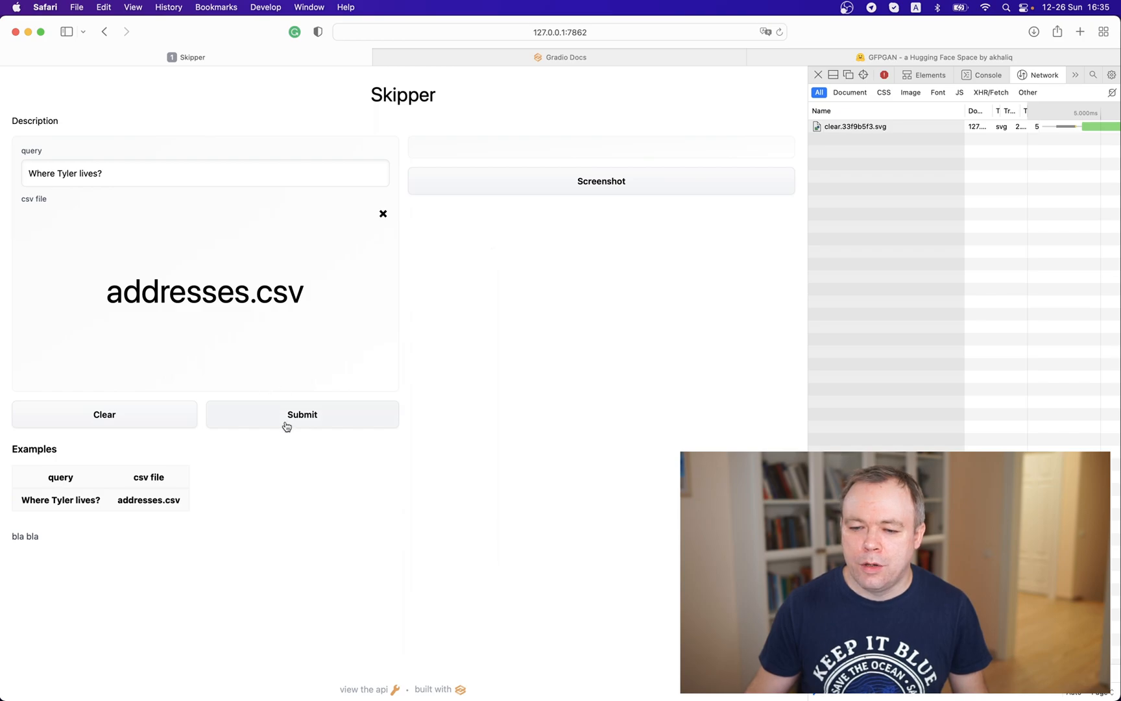
# - Submit the Where Tyler lives? query and inspect the predict request's JSON response
pyautogui.click(301, 414)
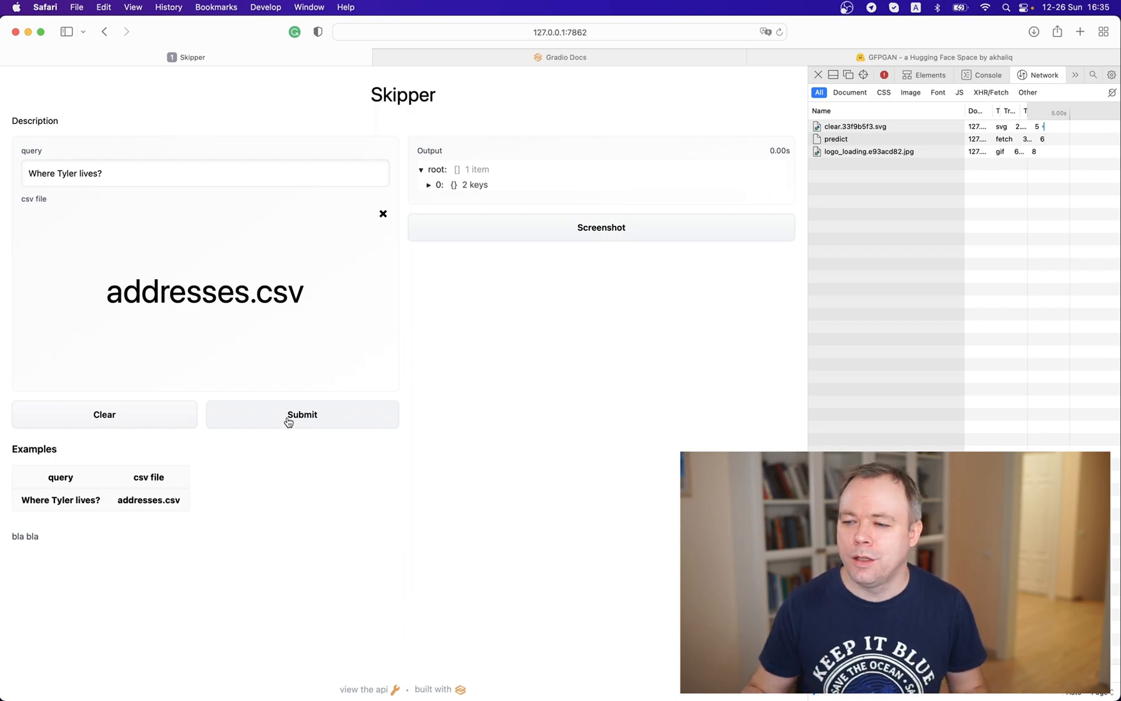
pyautogui.click(835, 138)
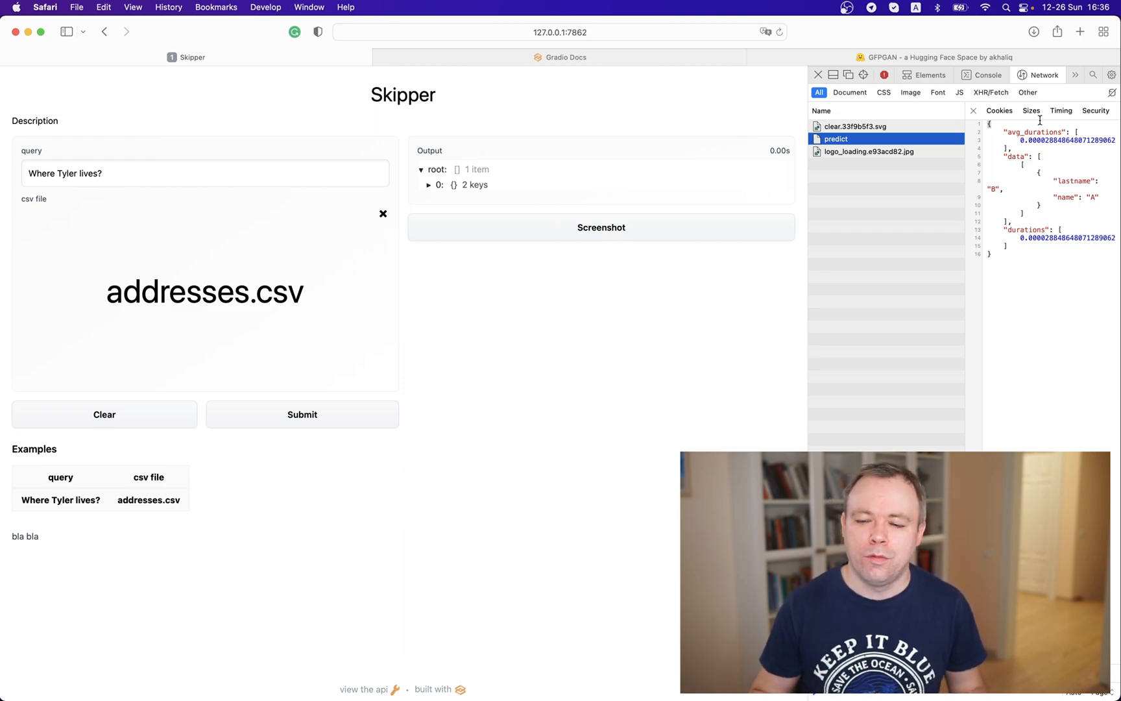
pyautogui.moveTo(237, 265)
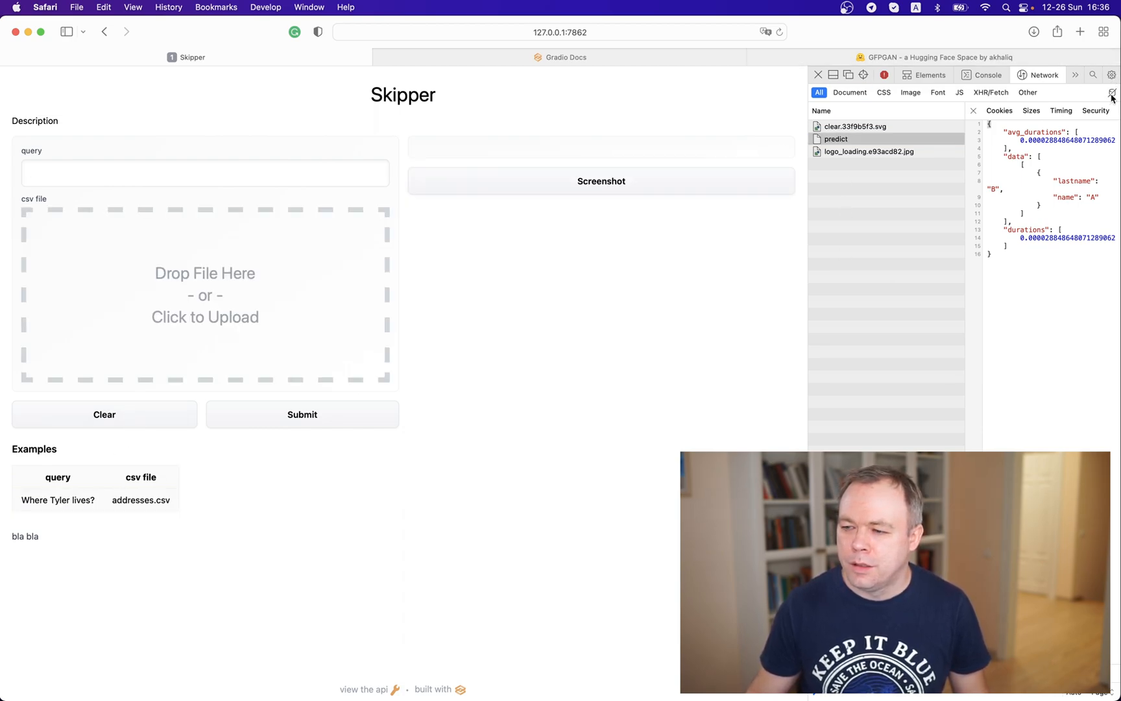
pyautogui.moveTo(87, 472)
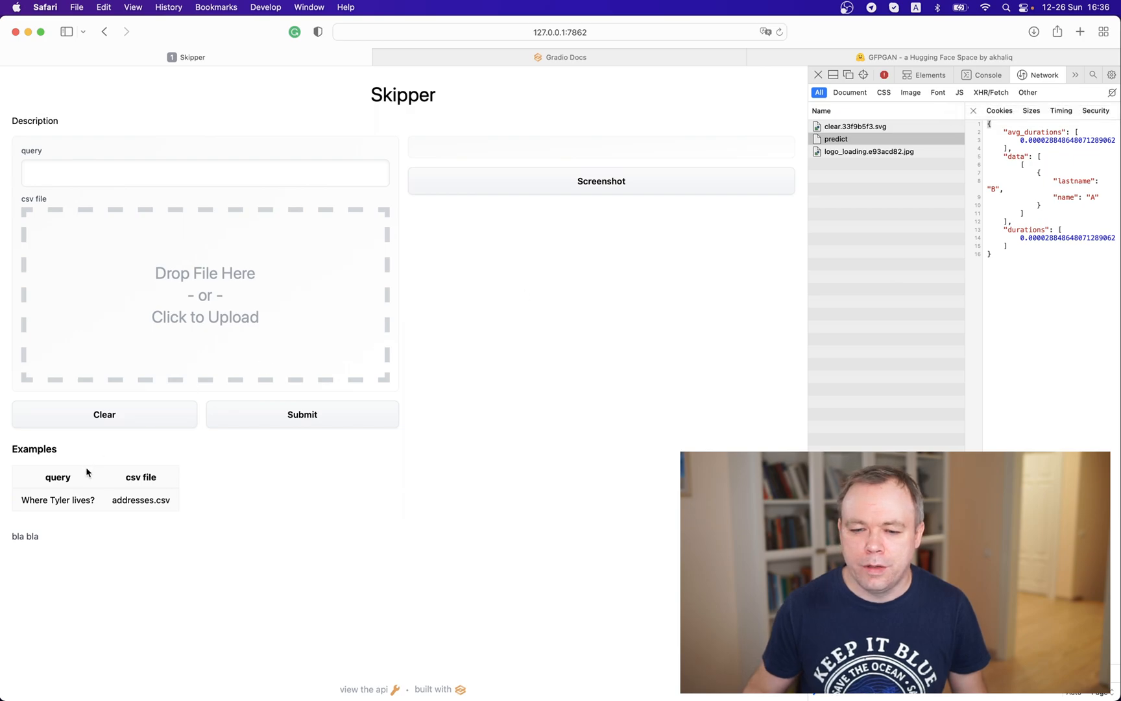
# - Reload the Where Tyler lives? example, resubmit it and look at the Output JSON
pyautogui.click(61, 499)
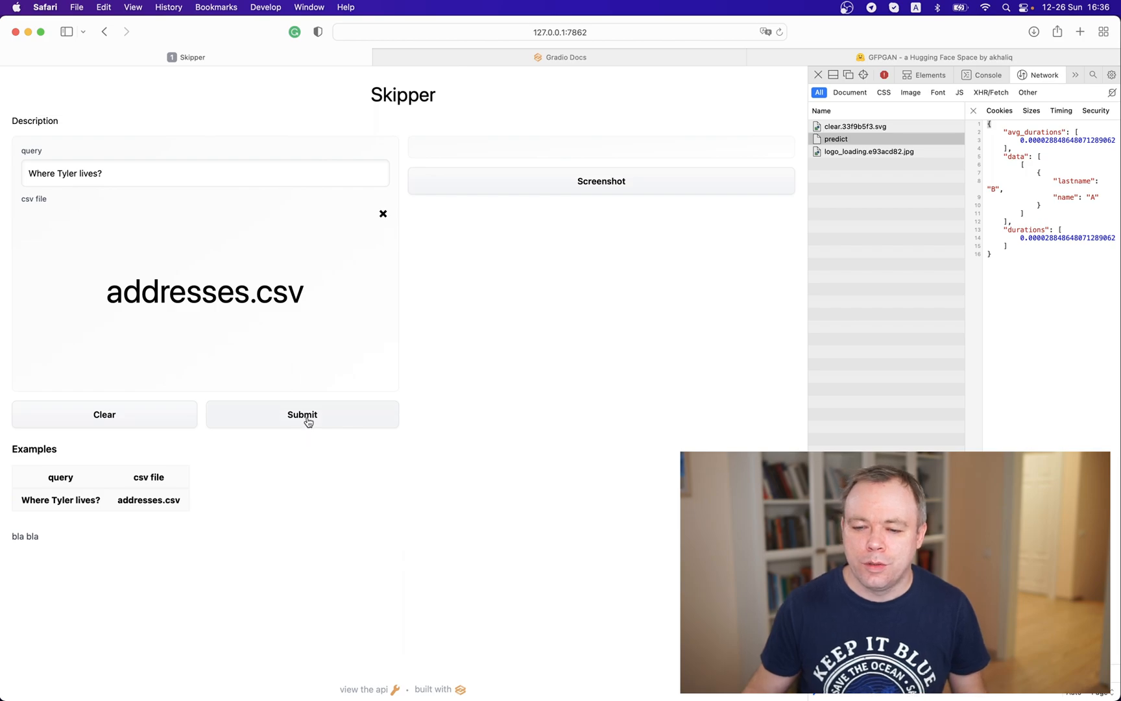
pyautogui.click(301, 415)
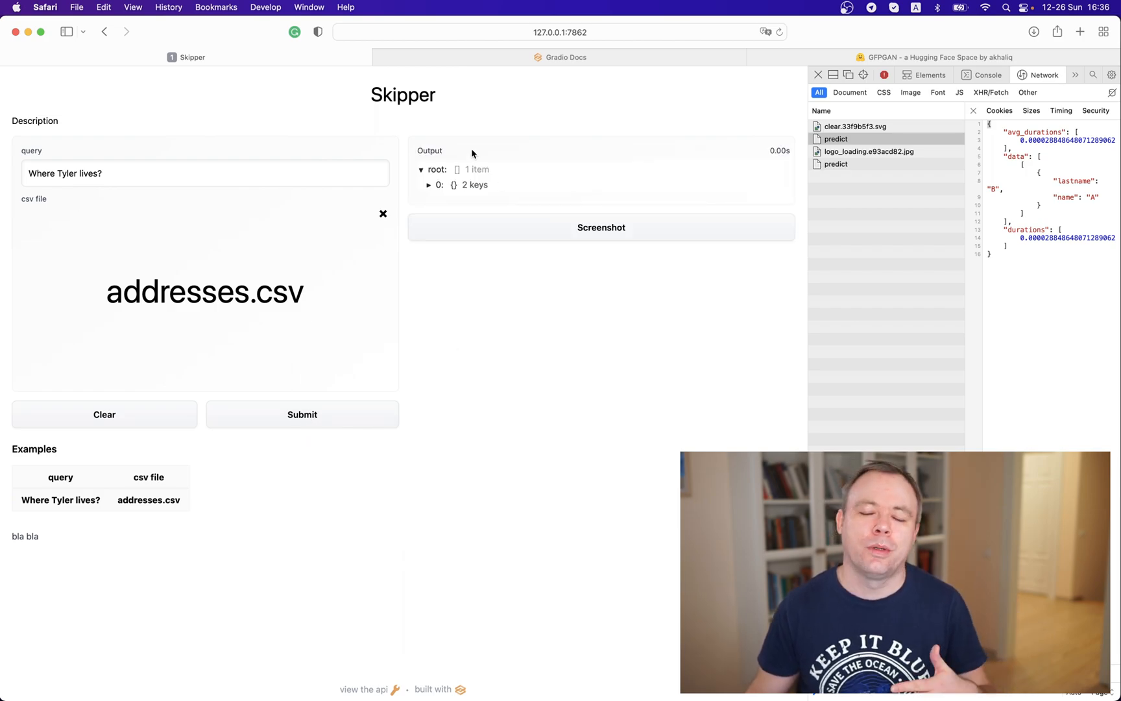
pyautogui.moveTo(477, 175)
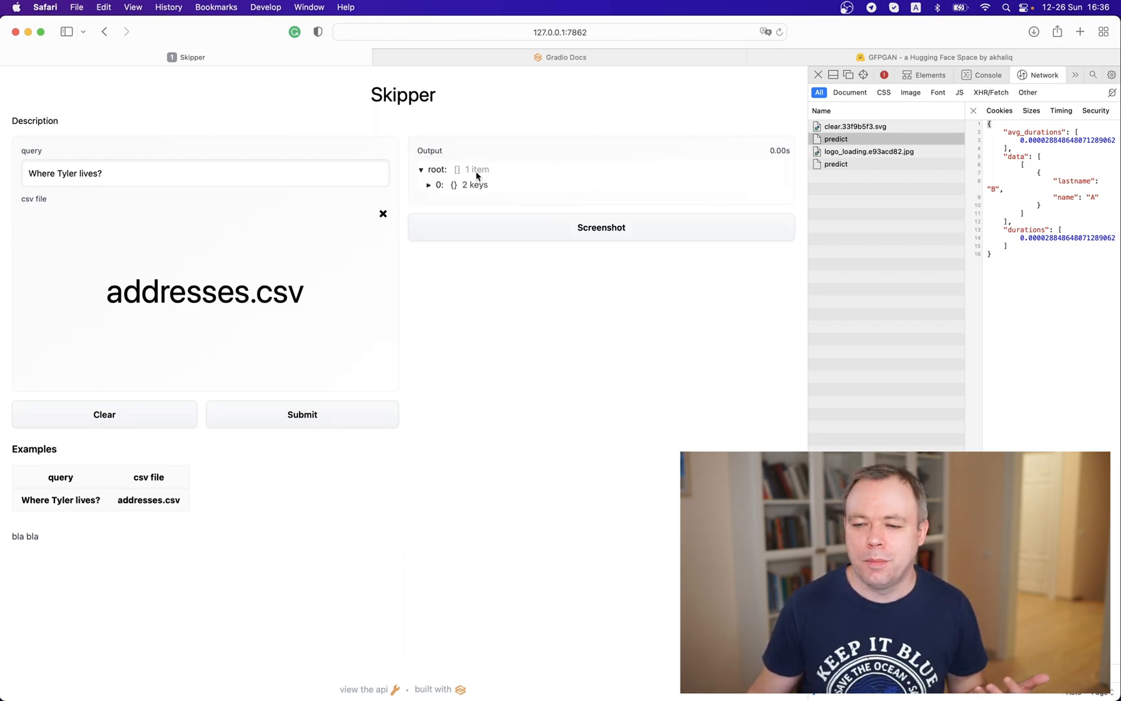
pyautogui.click(428, 184)
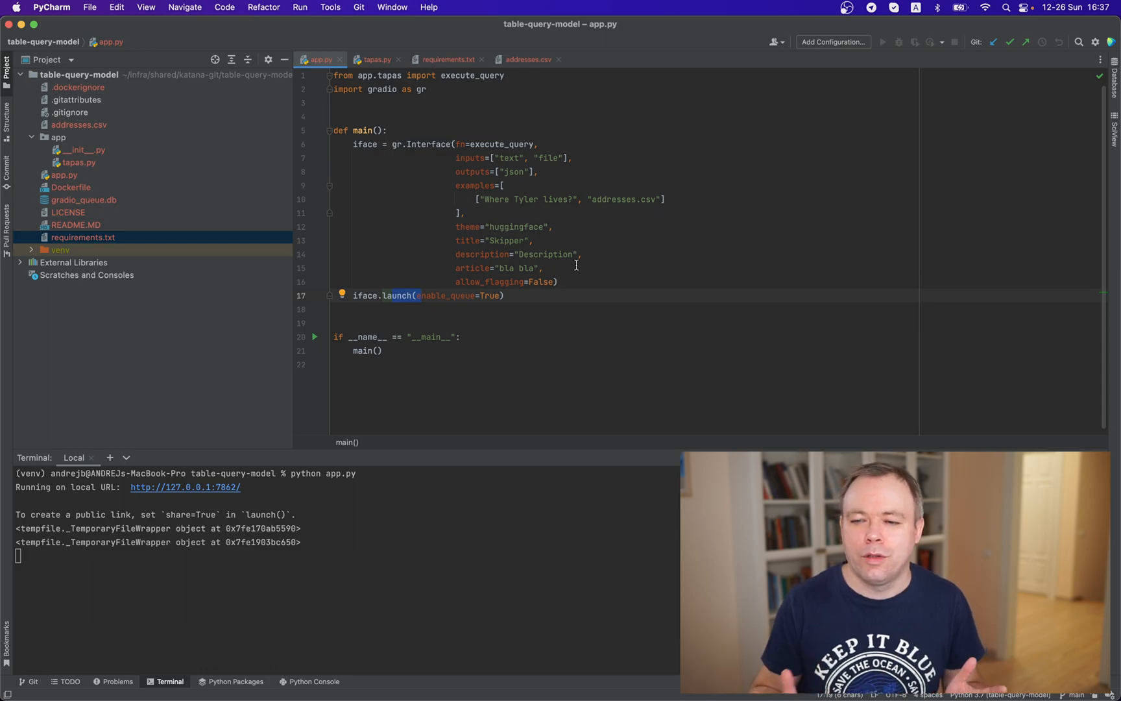
pyautogui.moveTo(483, 136)
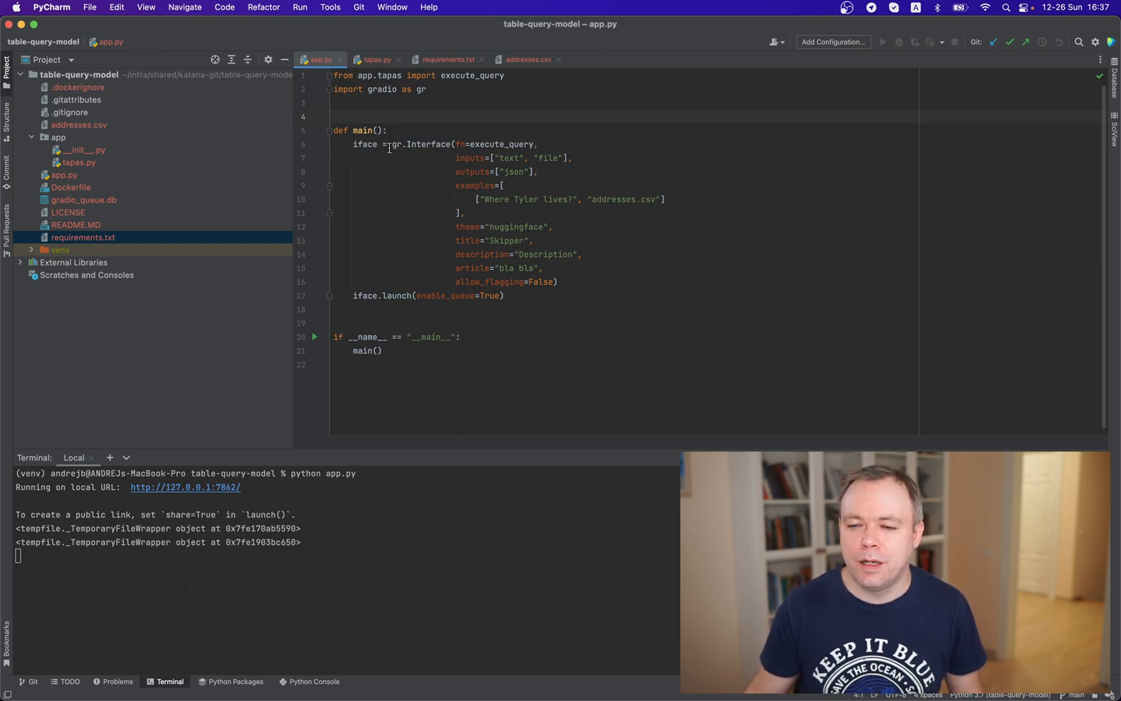
# - Select execute_query in app.py's gr.Interface call and jump to its tapas.py definition
pyautogui.moveTo(352, 144); pyautogui.dragTo(532, 240)
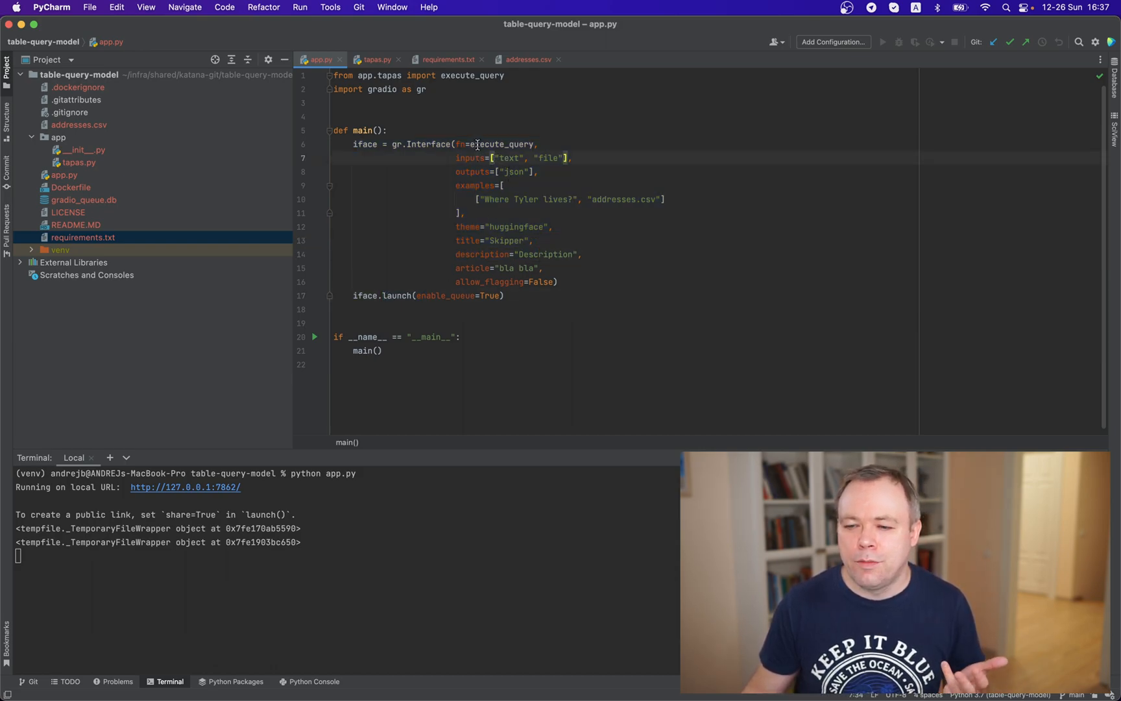
pyautogui.doubleClick(504, 144)
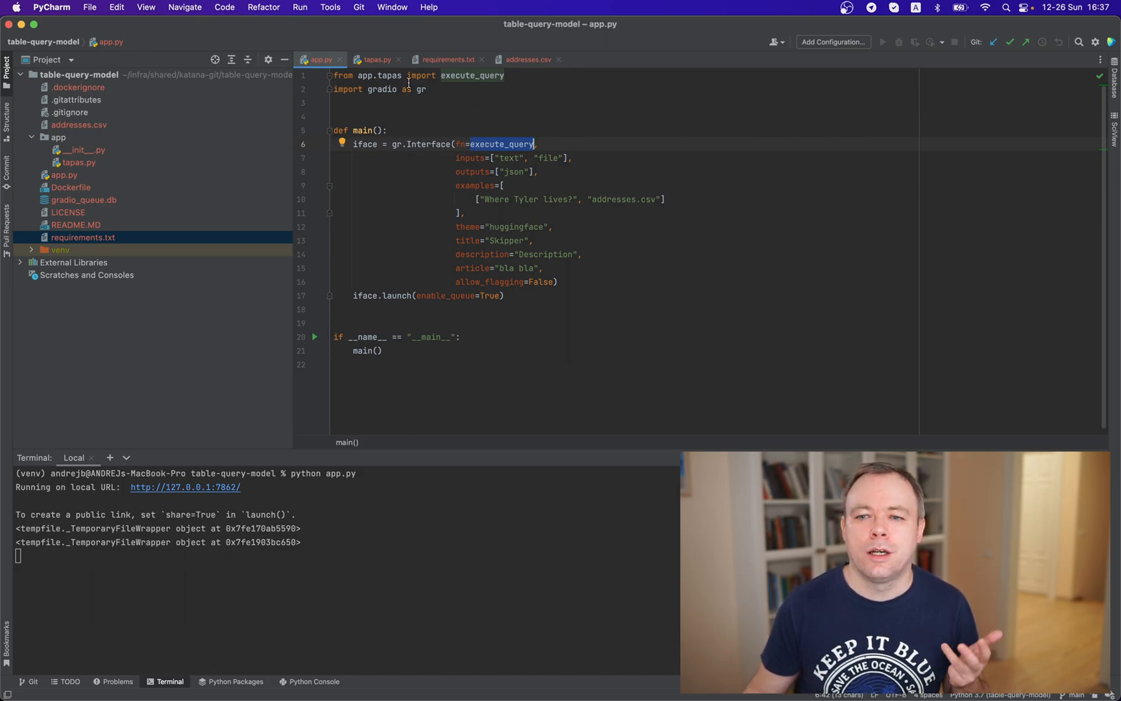
pyautogui.click(376, 59)
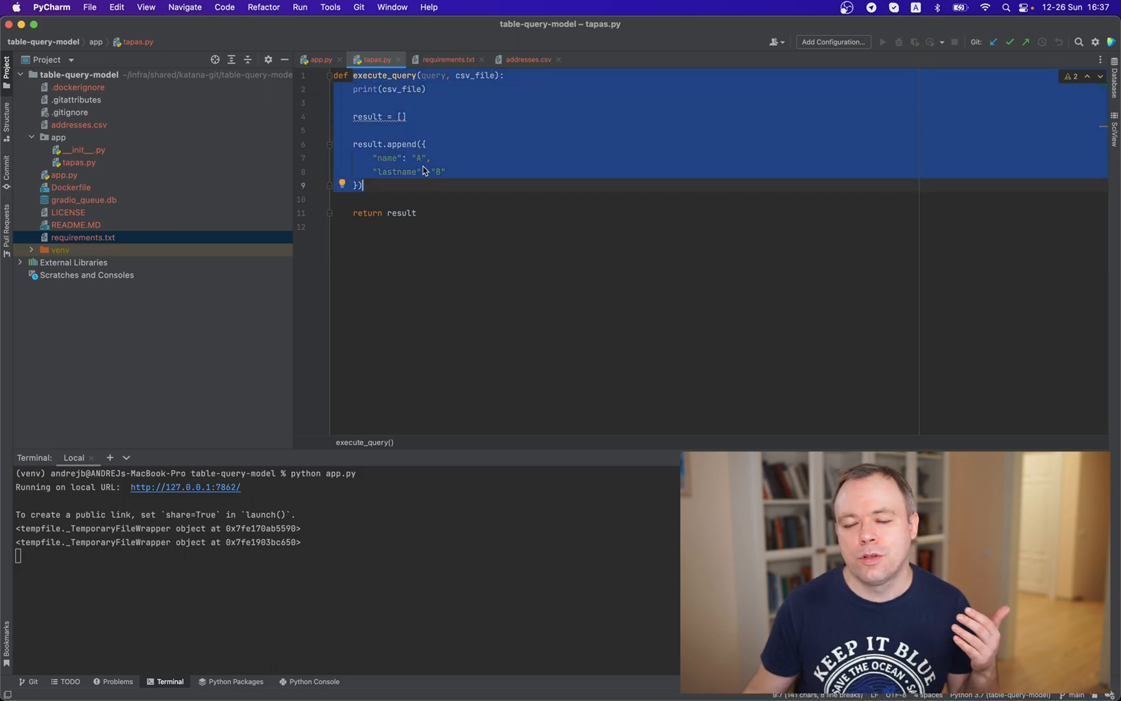
pyautogui.moveTo(433, 75)
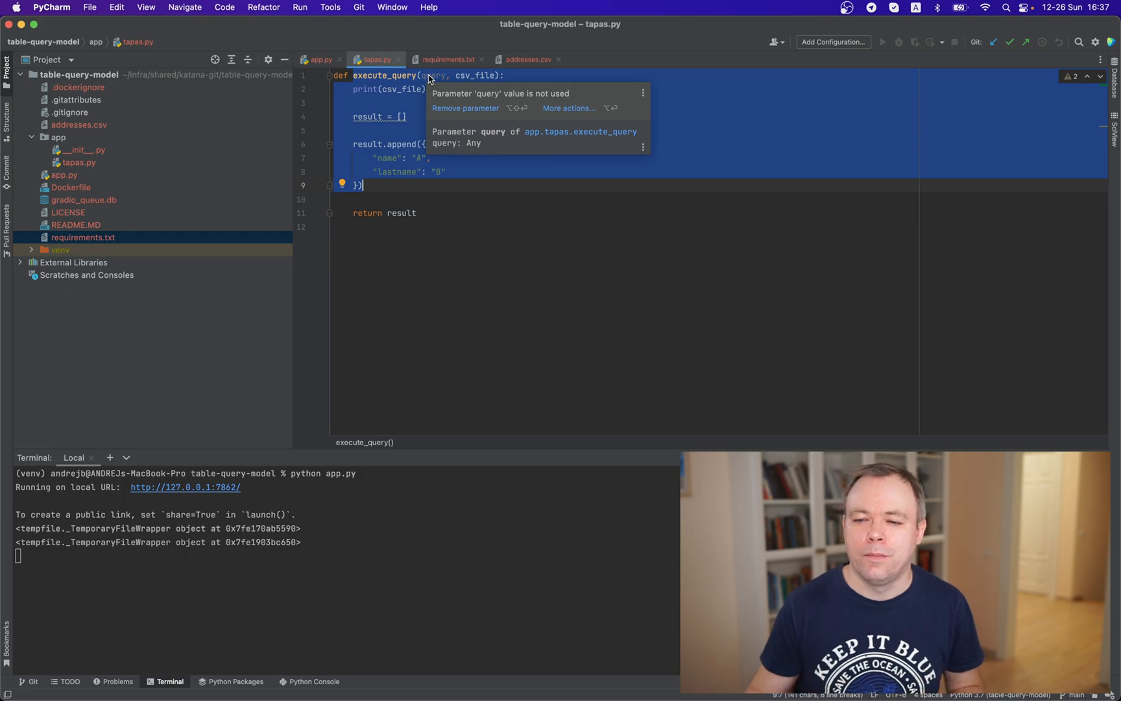
pyautogui.moveTo(78, 549)
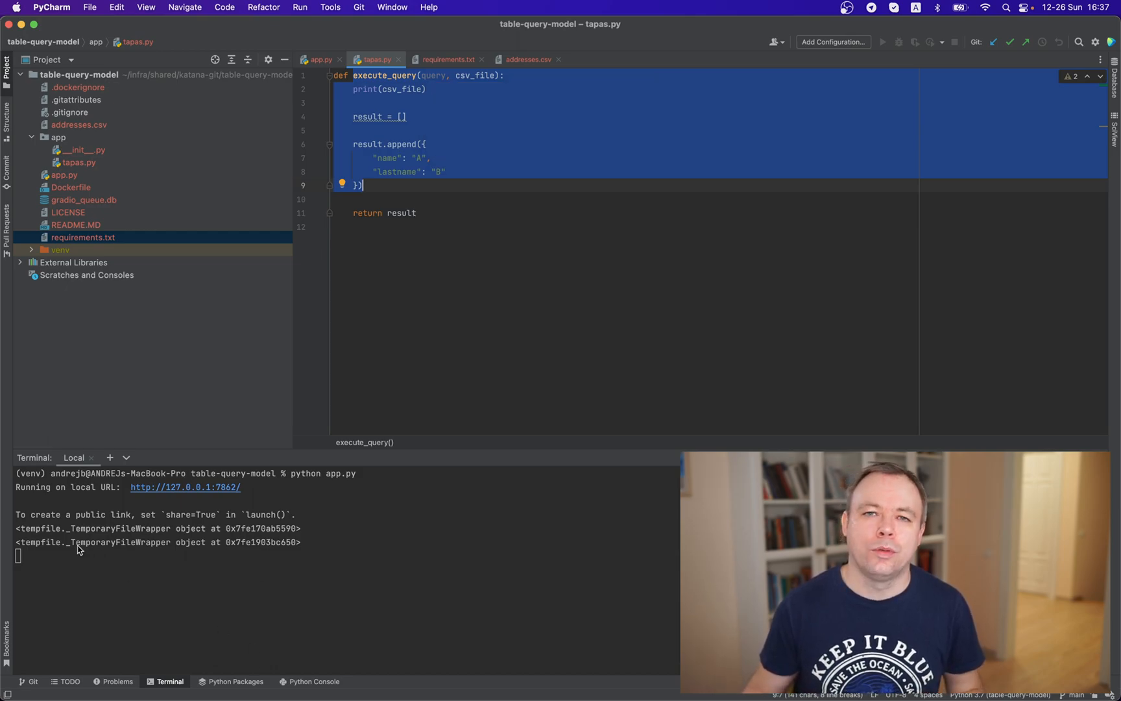
pyautogui.moveTo(296, 543)
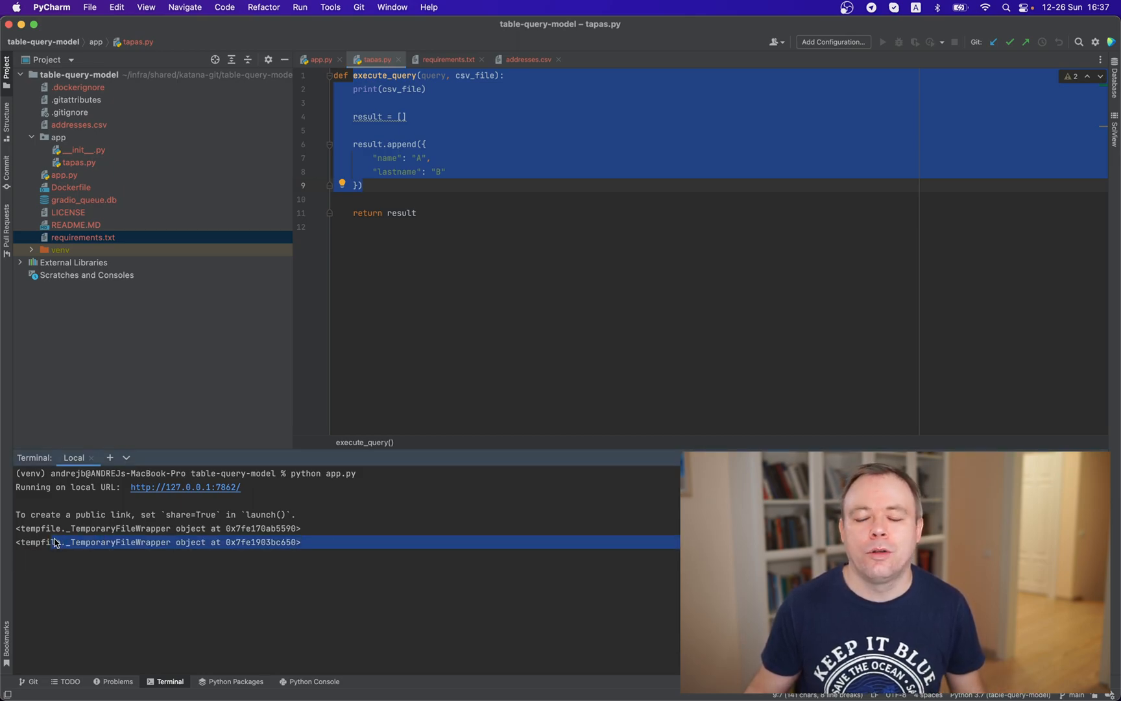
pyautogui.moveTo(363, 141)
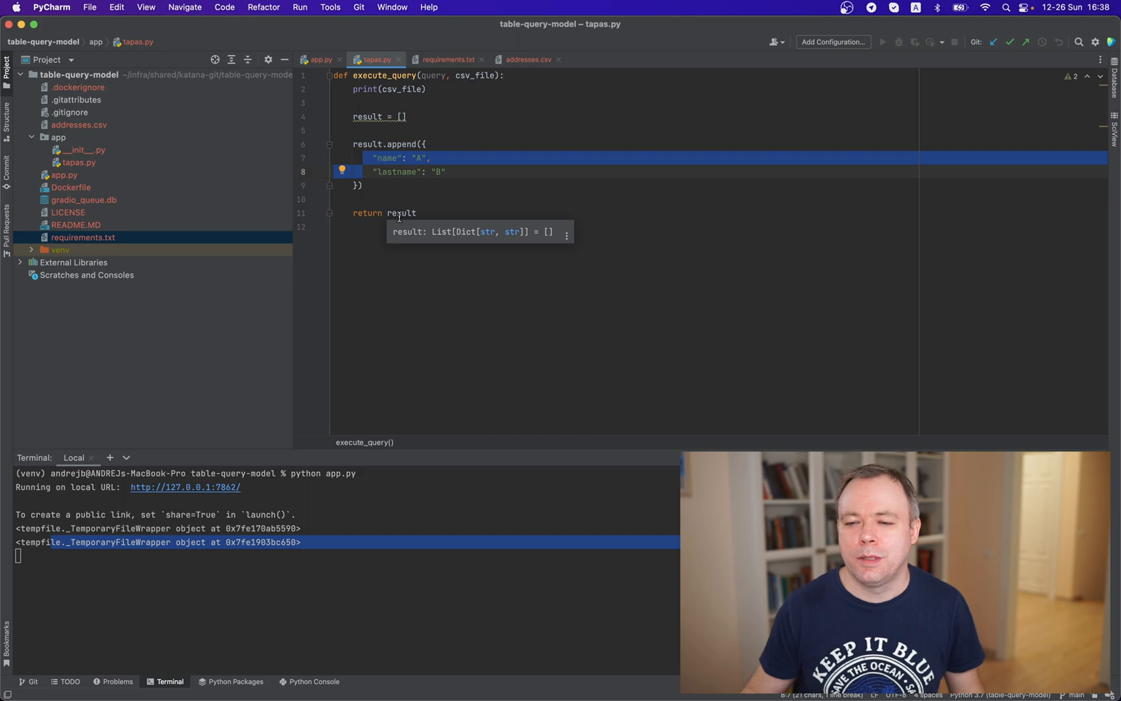
pyautogui.click(321, 59)
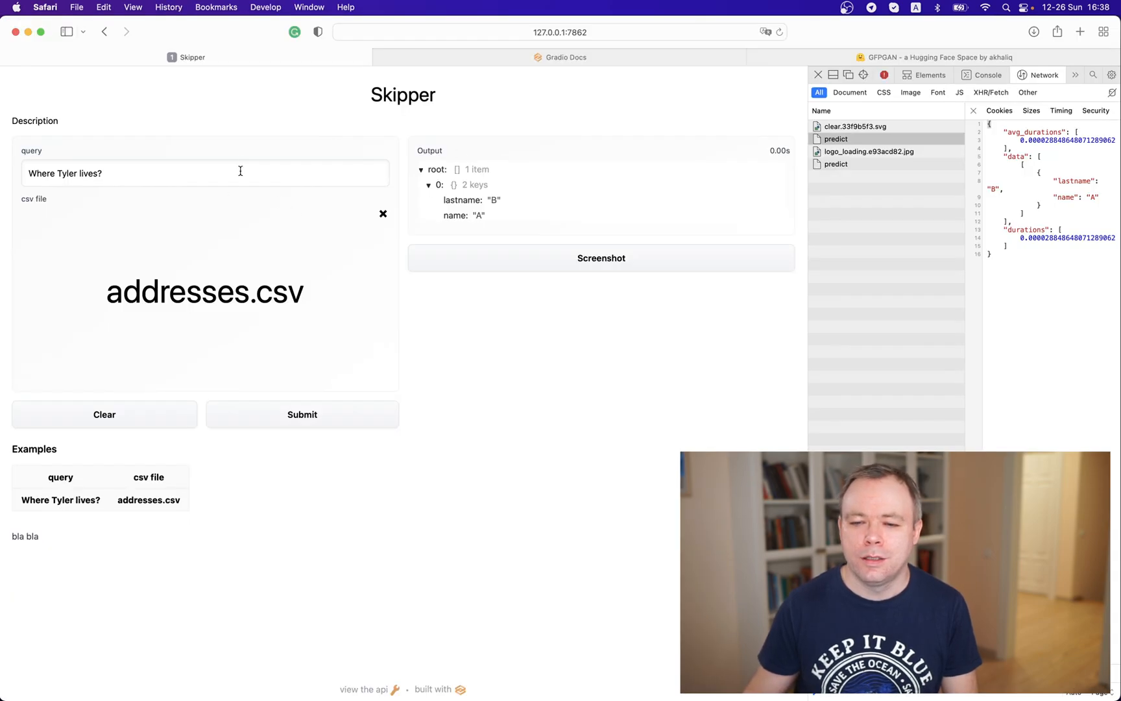
pyautogui.moveTo(201, 261)
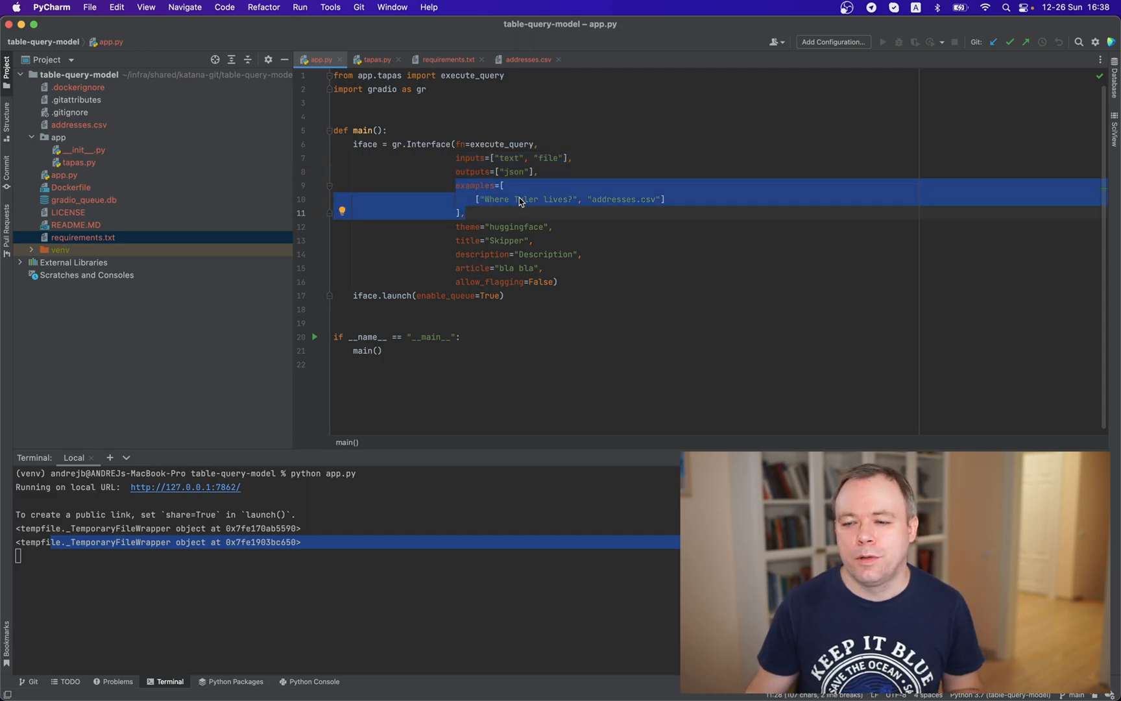
pyautogui.moveTo(588, 205)
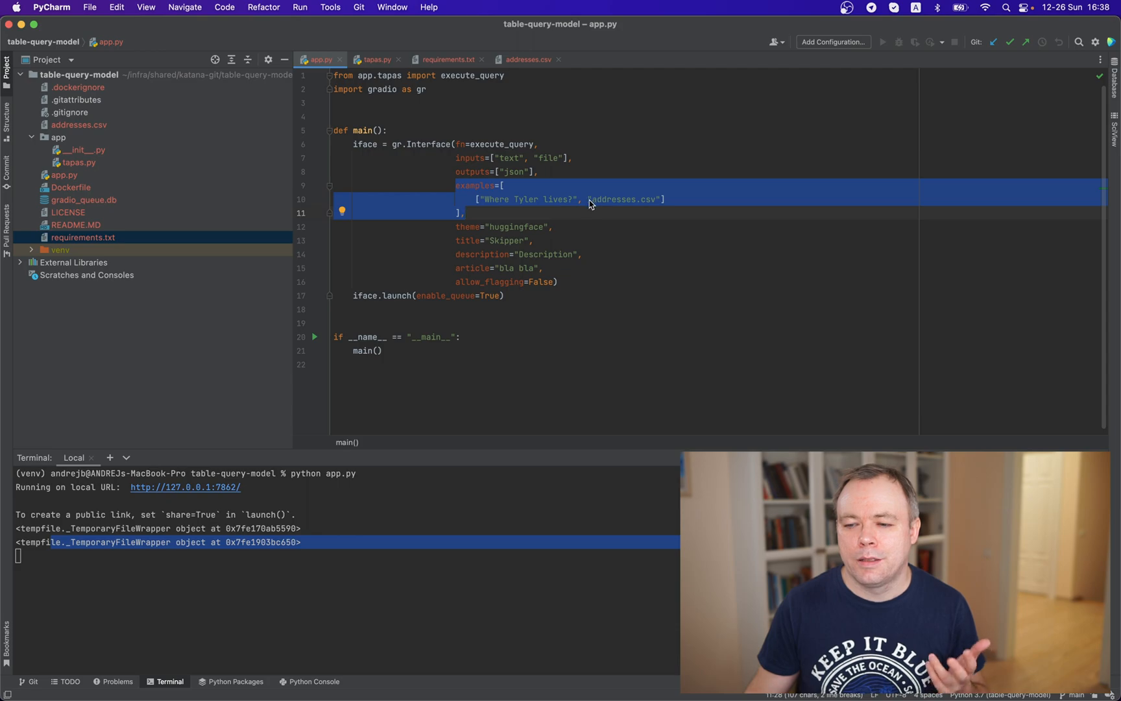
pyautogui.moveTo(599, 203)
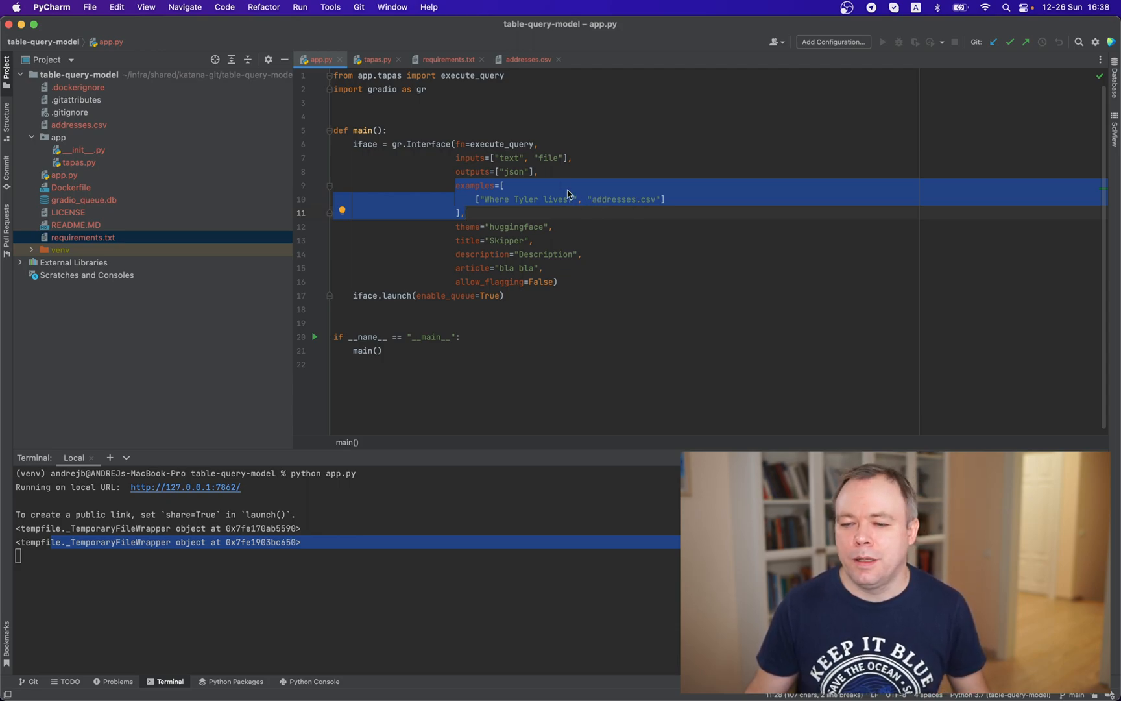
# - Highlight the article and allow_flagging arguments of the Skipper interface in app.py
pyautogui.click(573, 158)
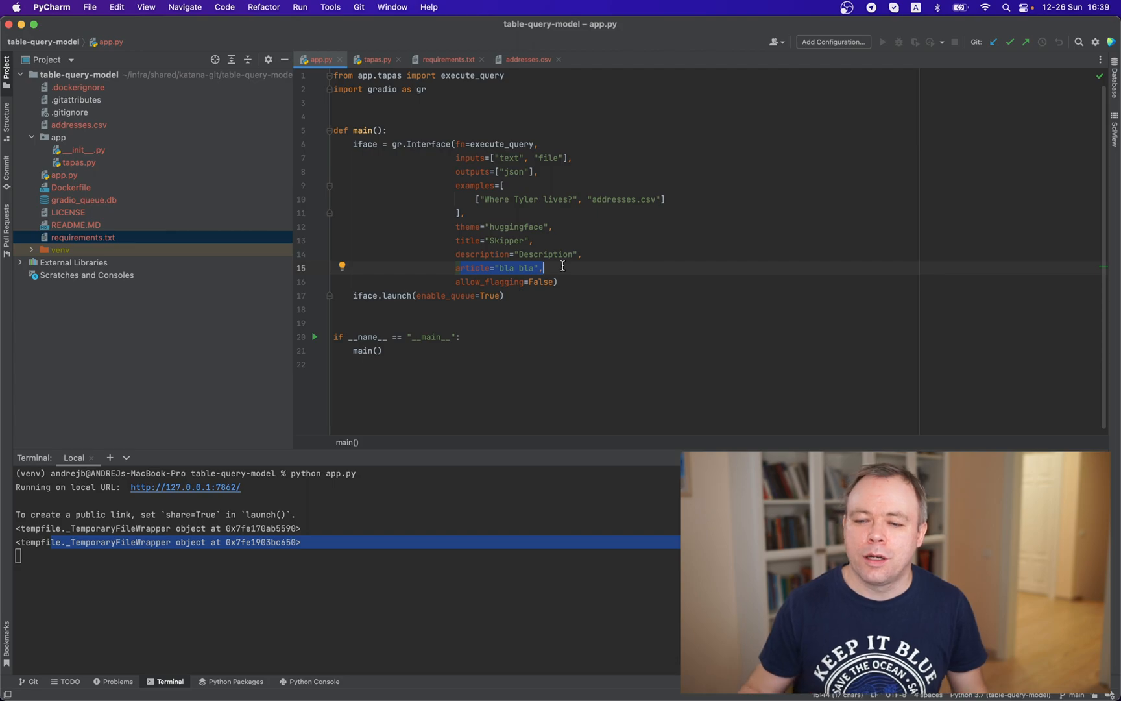
pyautogui.click(513, 281)
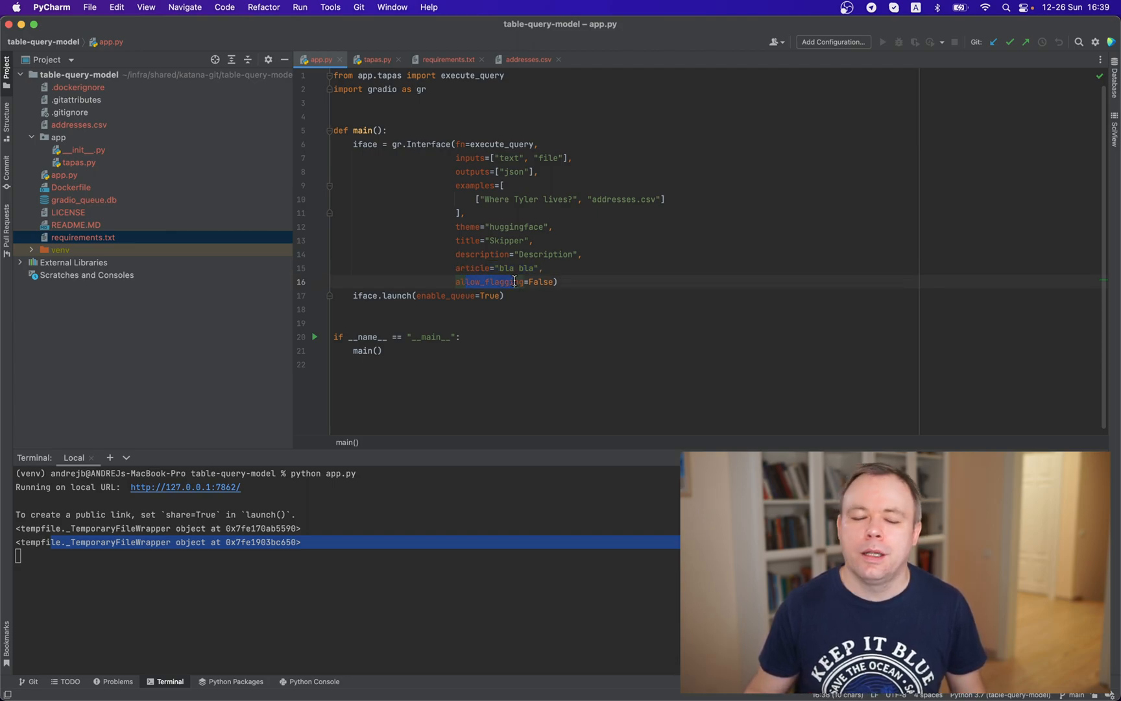